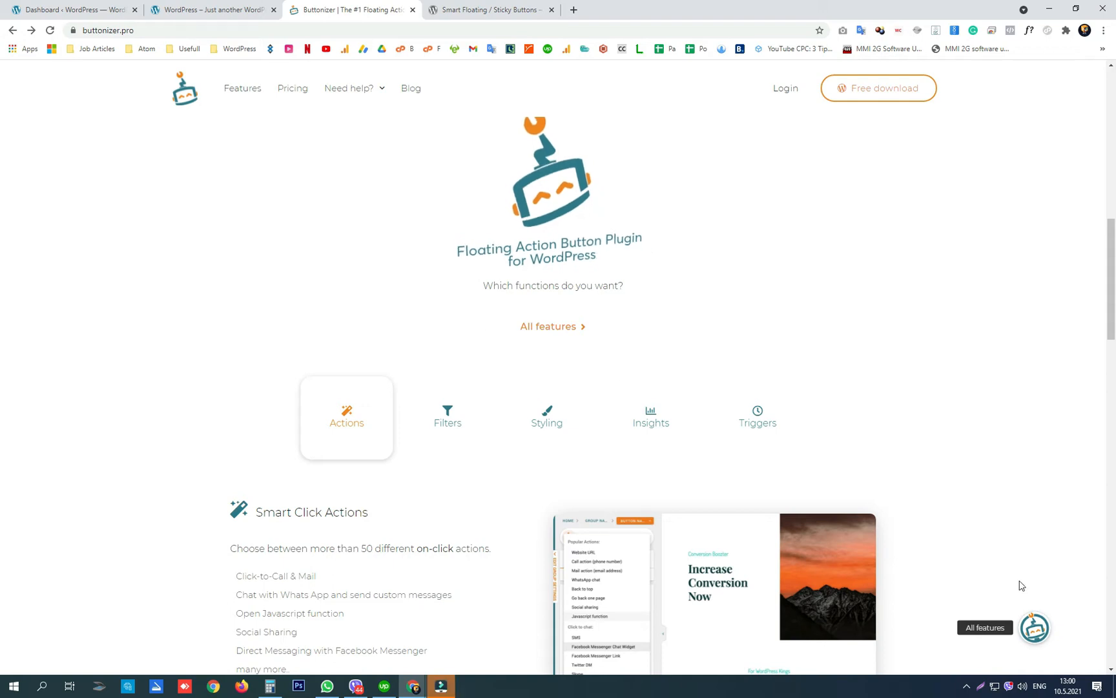
Browse the buttonizer.pro homepage and All features page, then view its WordPress.org listing
scroll(down, 3)
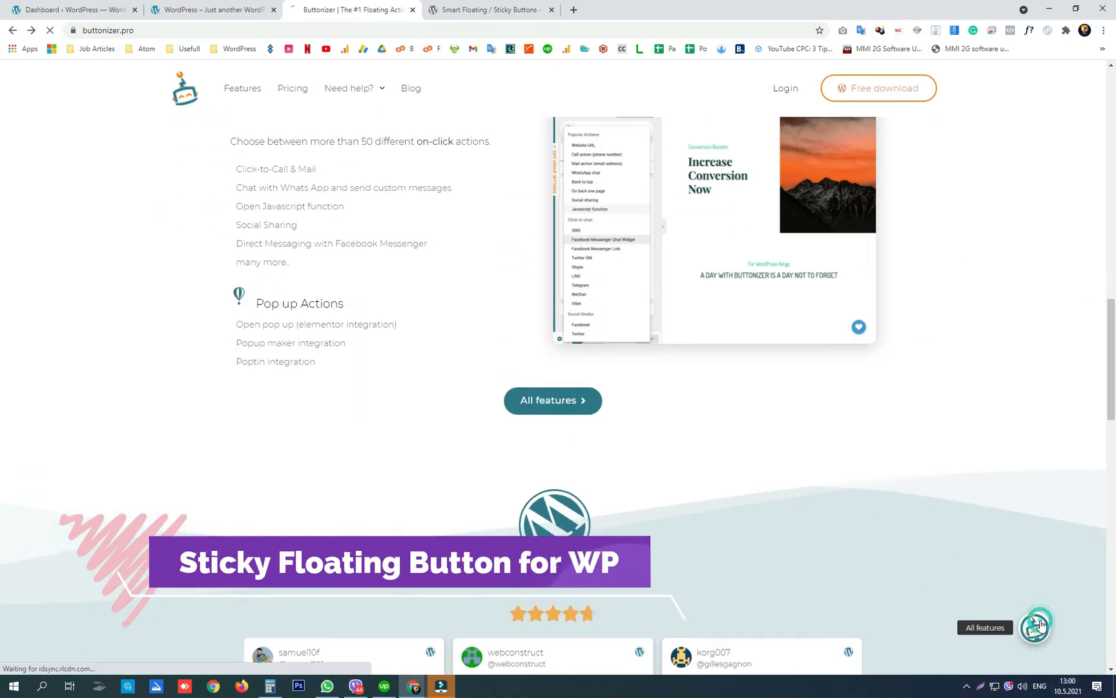
click(552, 400)
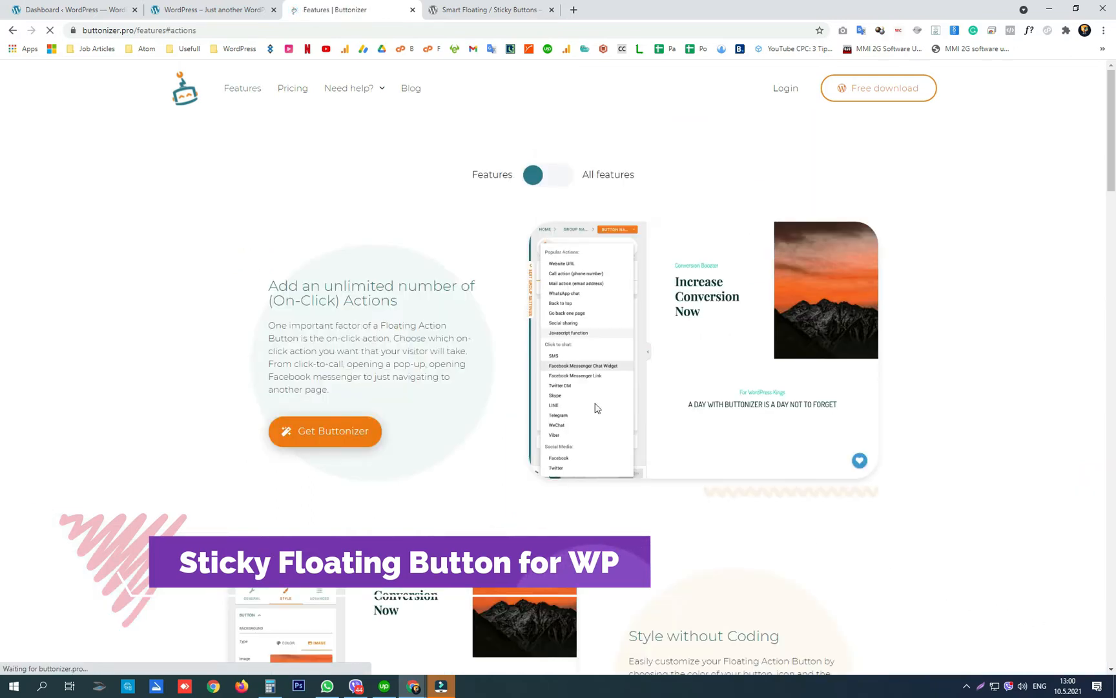
click(489, 9)
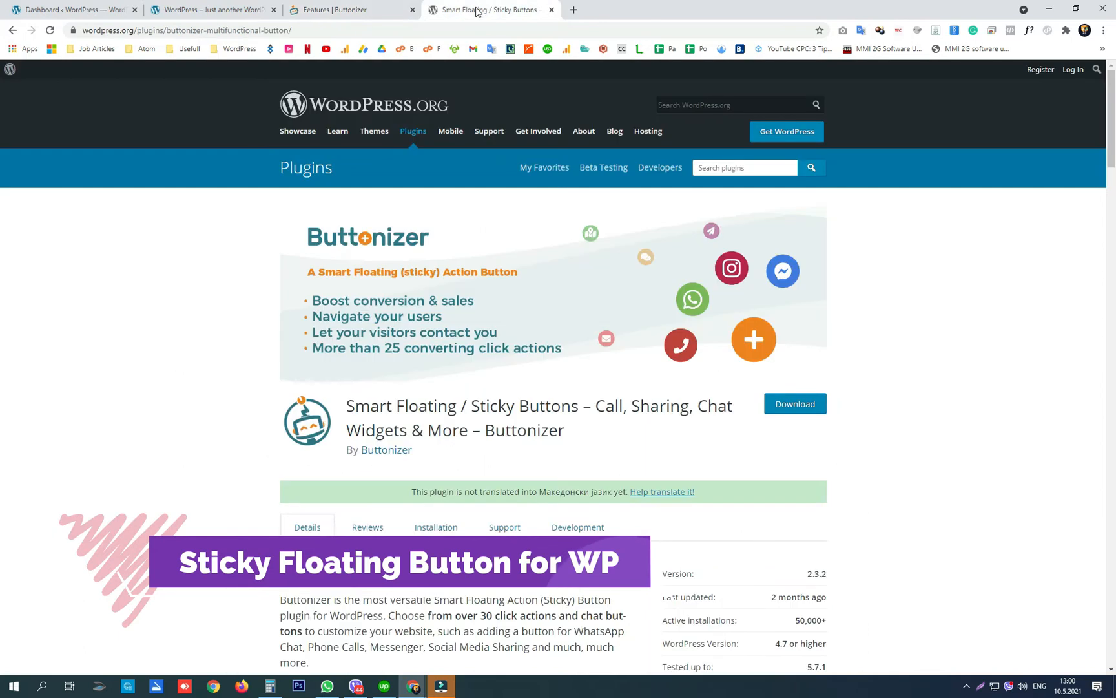
Select and copy the Buttonizer plugin title on its WordPress.org listing
double_click(365, 405)
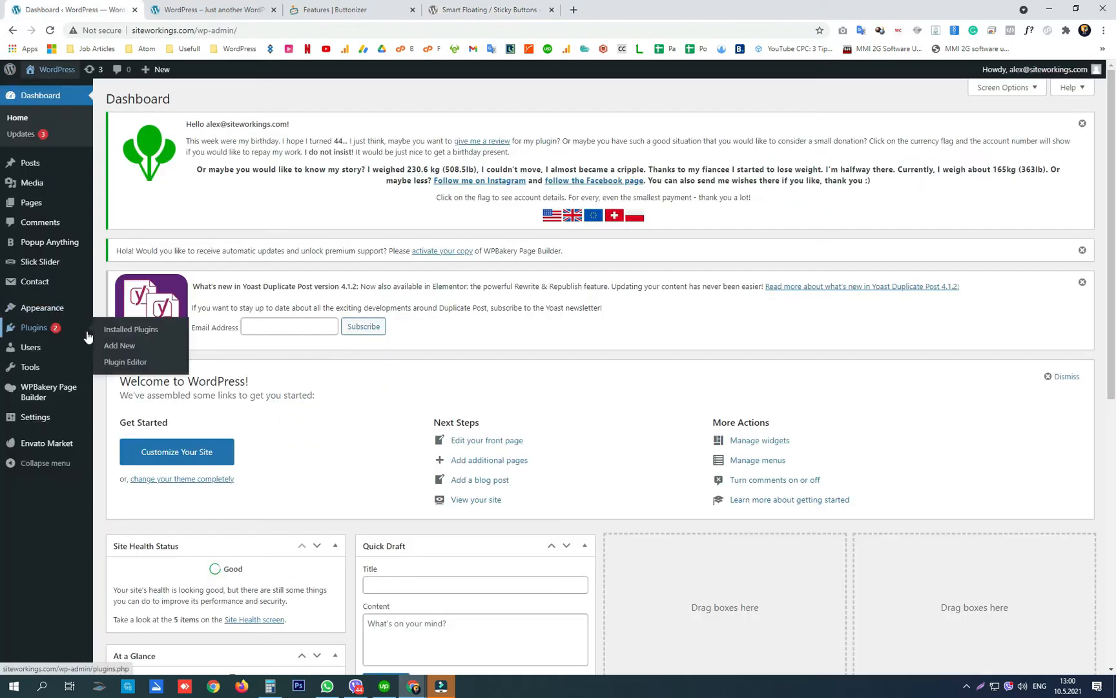
Search Add New plugins for Buttonizer, then install and activate it
click(119, 345)
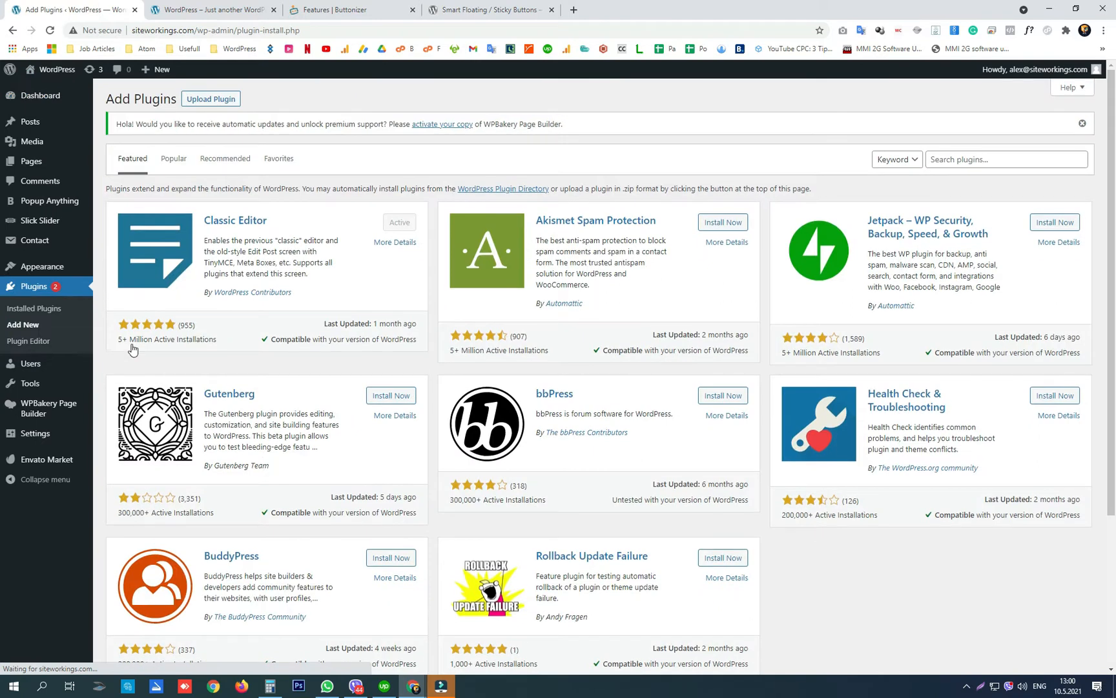
right_click(1003, 159)
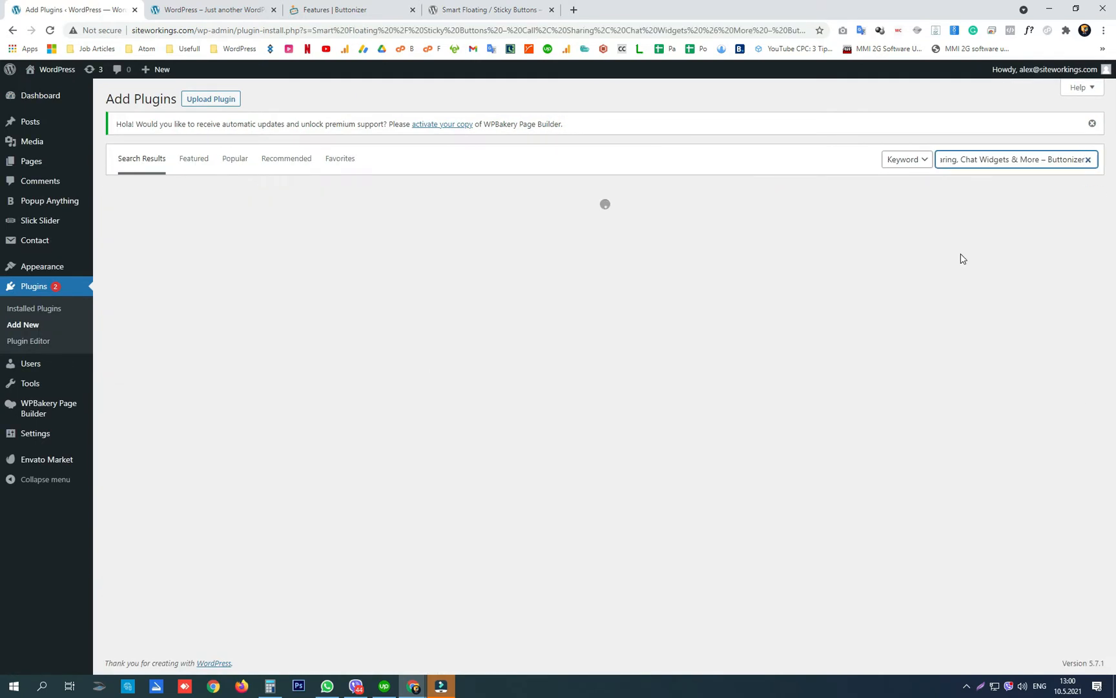
click(388, 223)
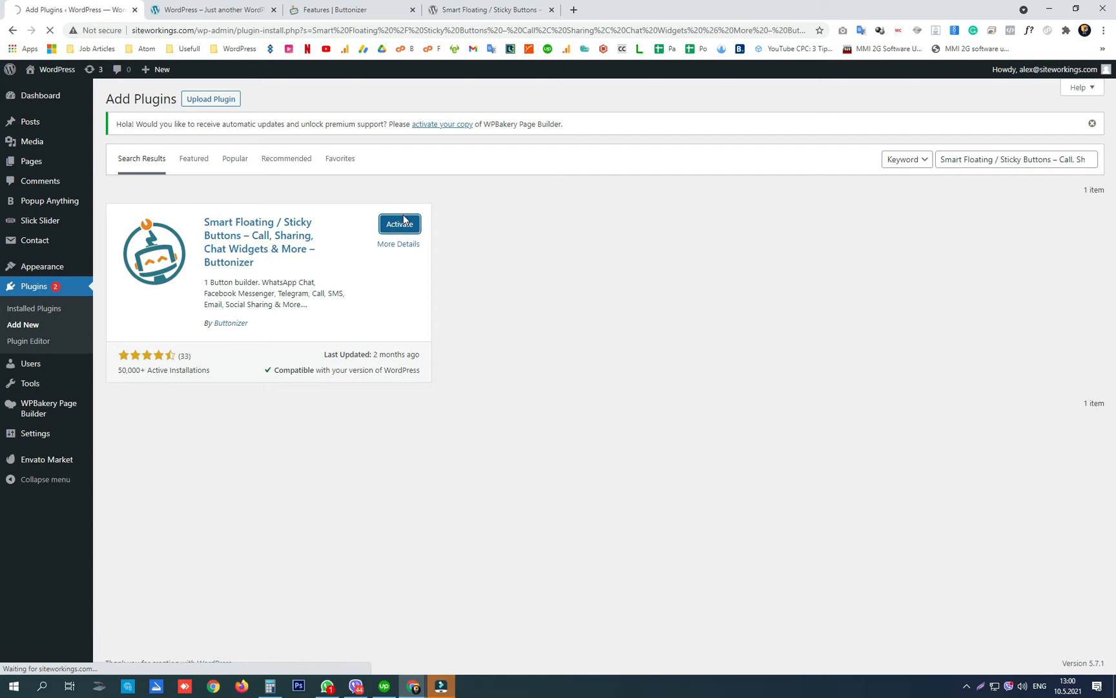
click(399, 223)
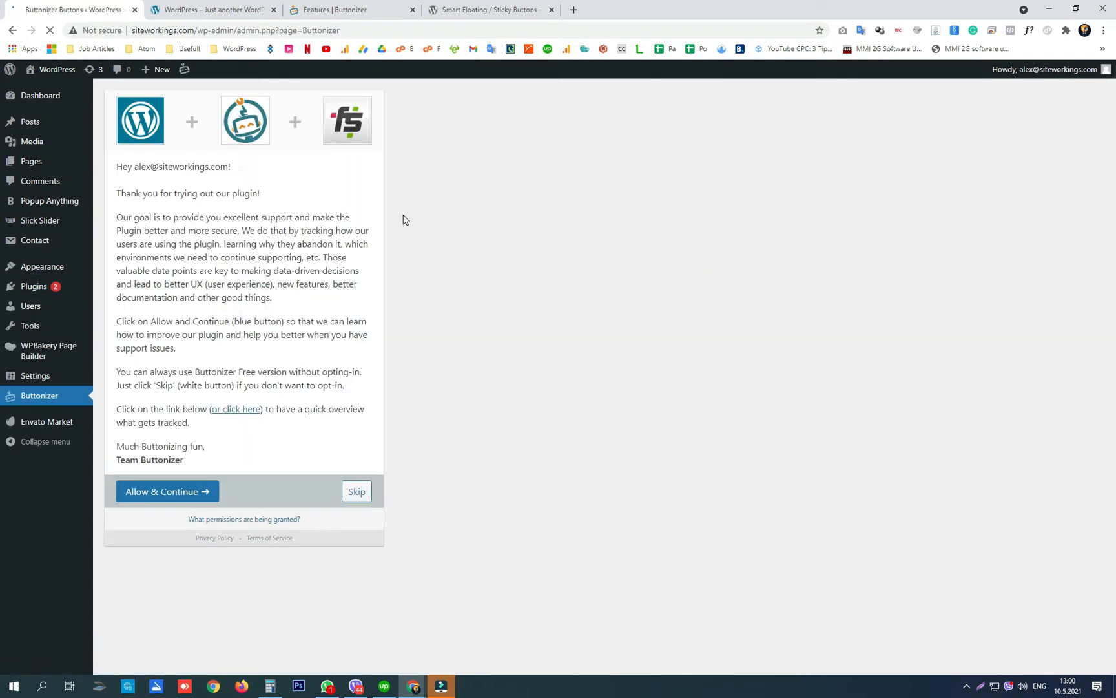
Skip the Buttonizer usage-data opt-in screen
click(356, 490)
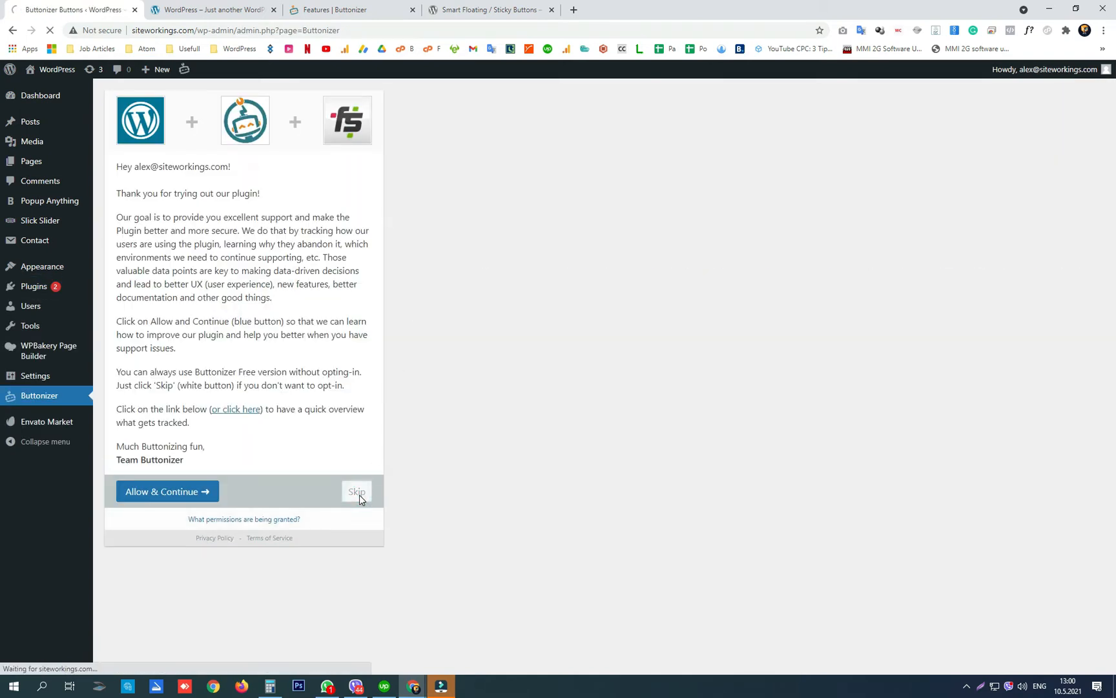
click(356, 491)
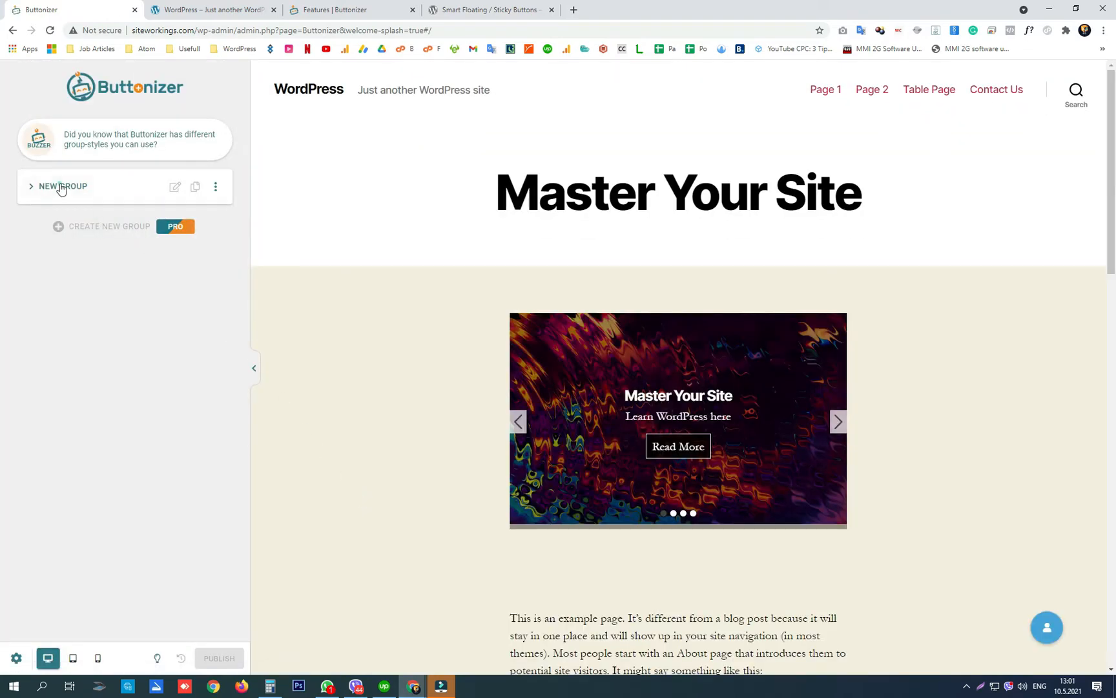
Expand NEW GROUP and open the NEW BUTTON settings
click(63, 186)
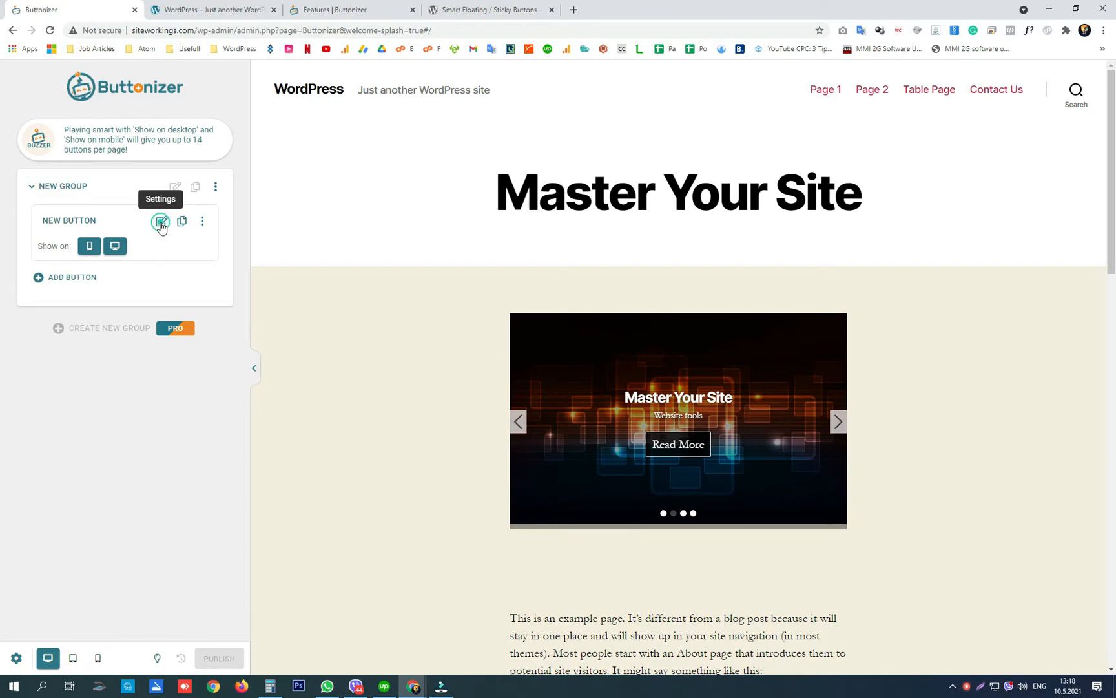
click(161, 221)
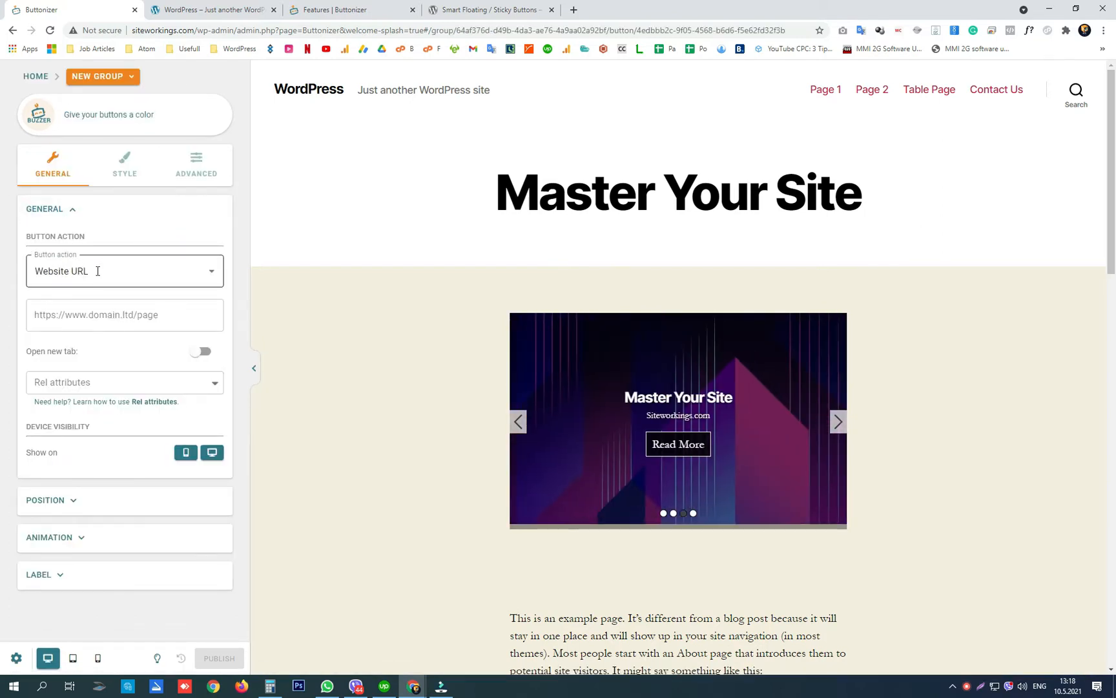
click(124, 271)
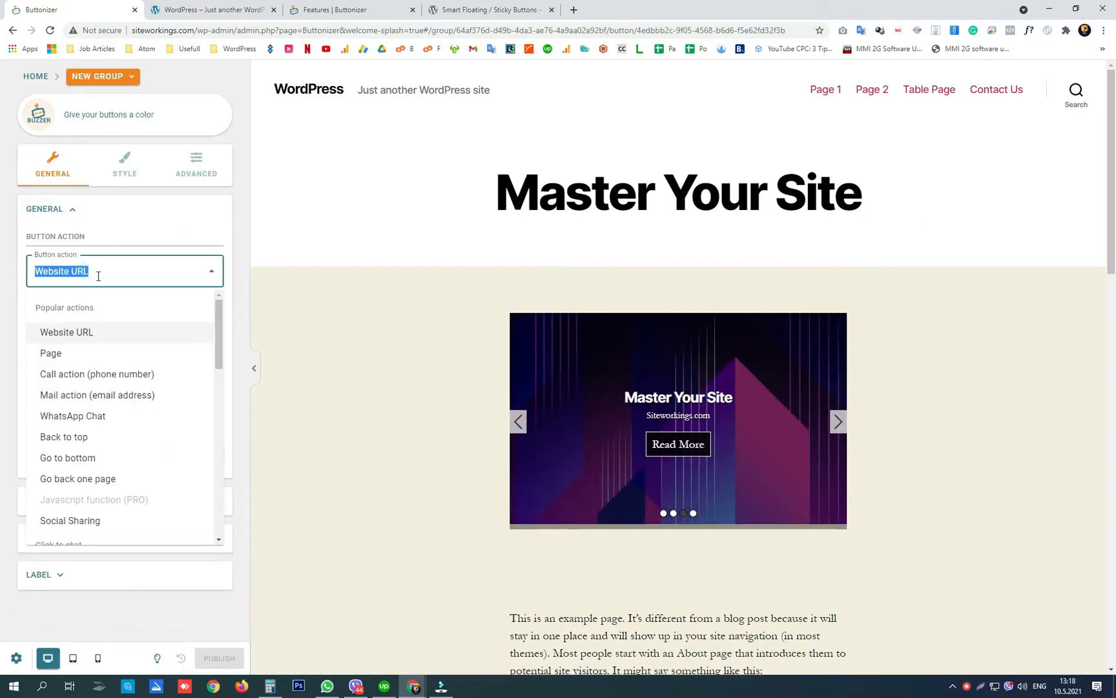
click(65, 332)
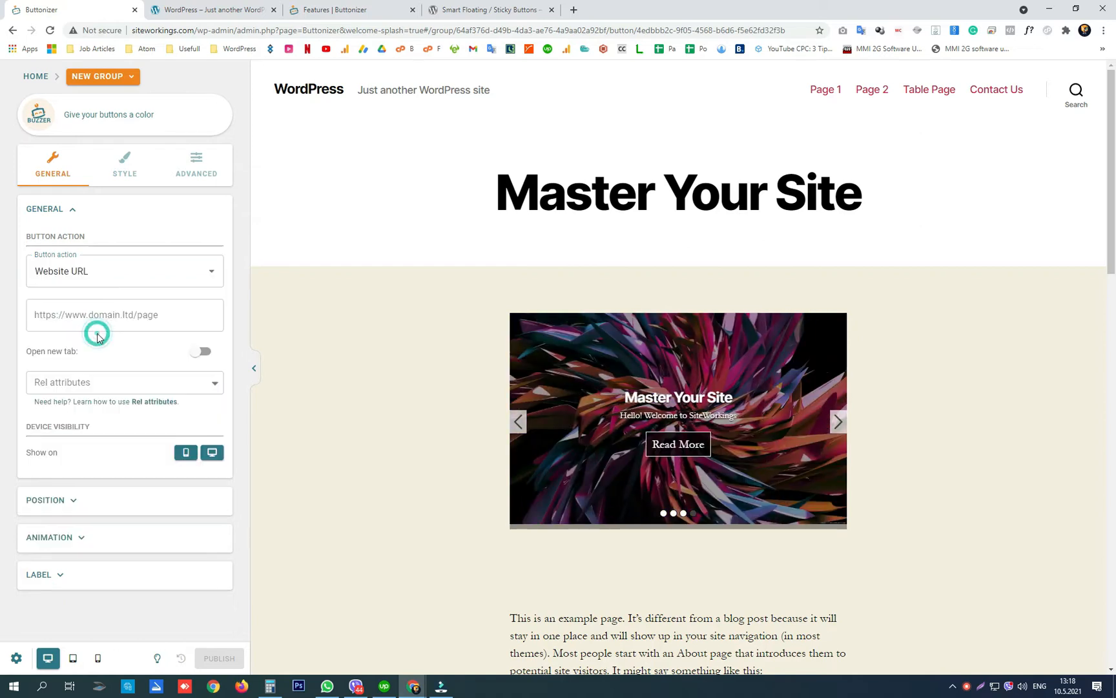
click(125, 315)
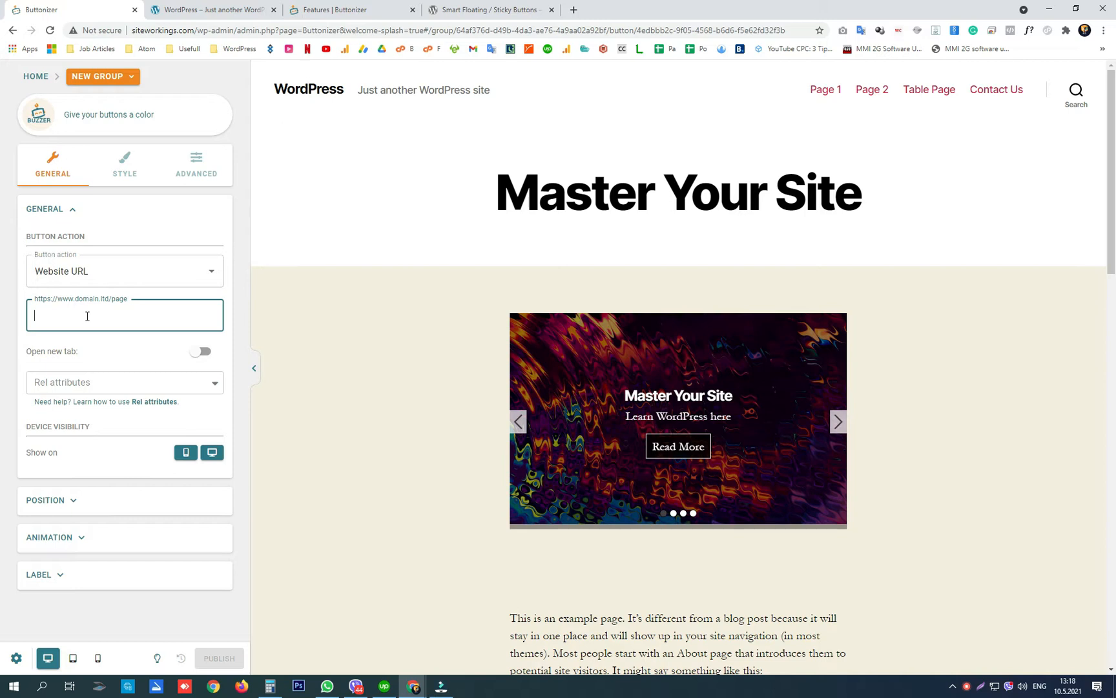
text(https://google.com)
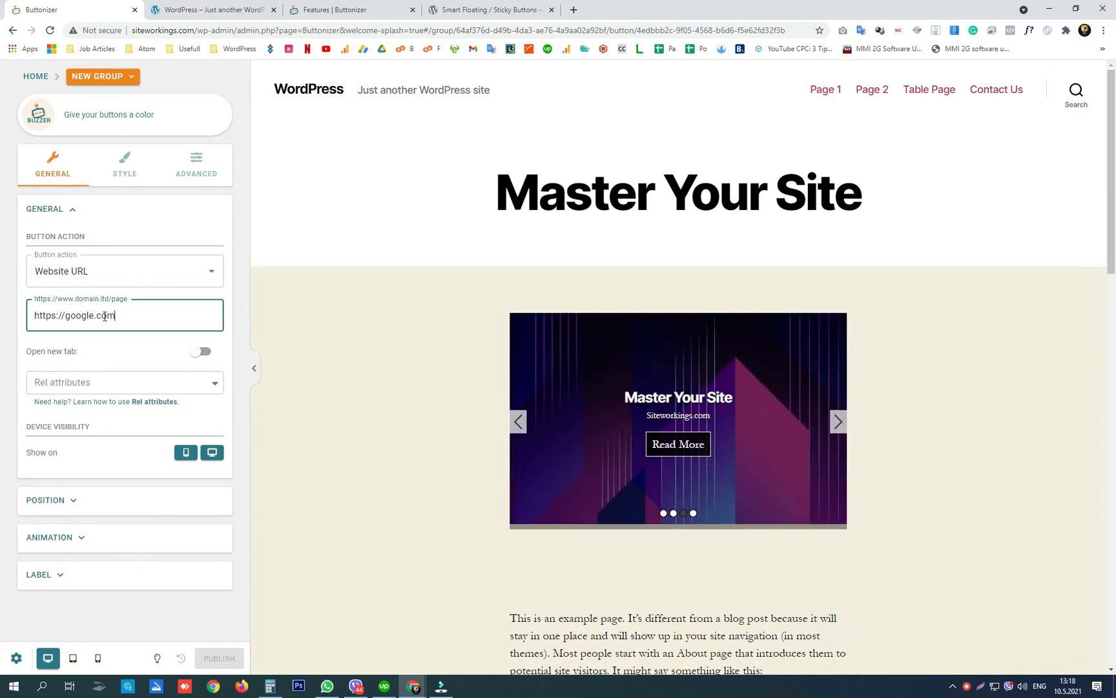
click(202, 351)
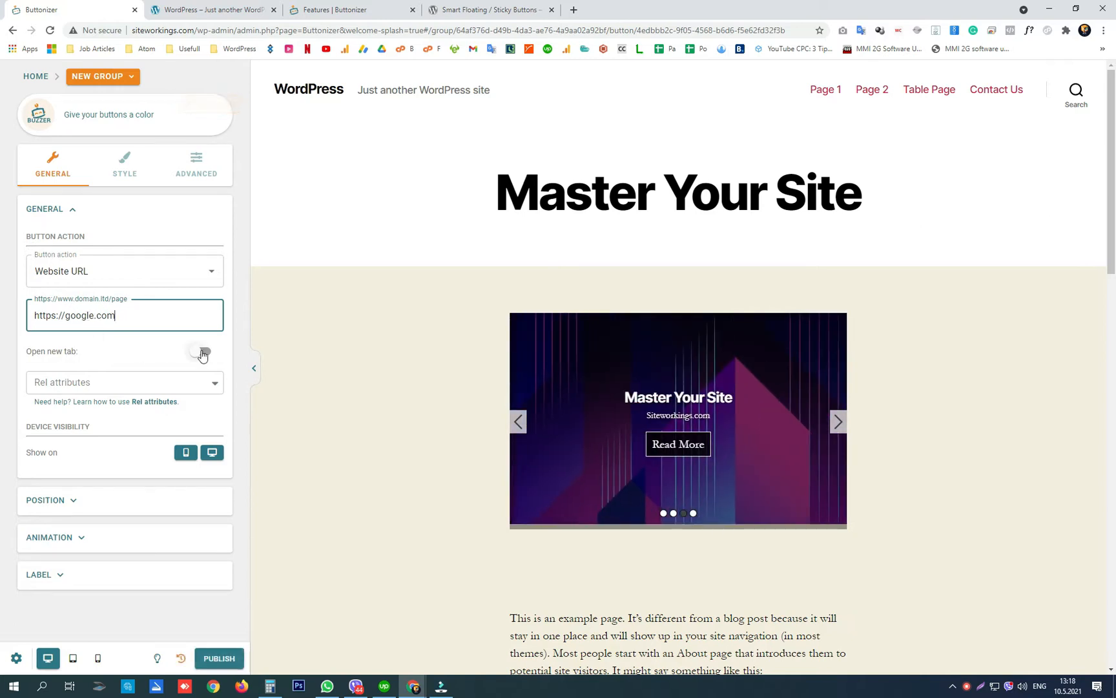
click(203, 351)
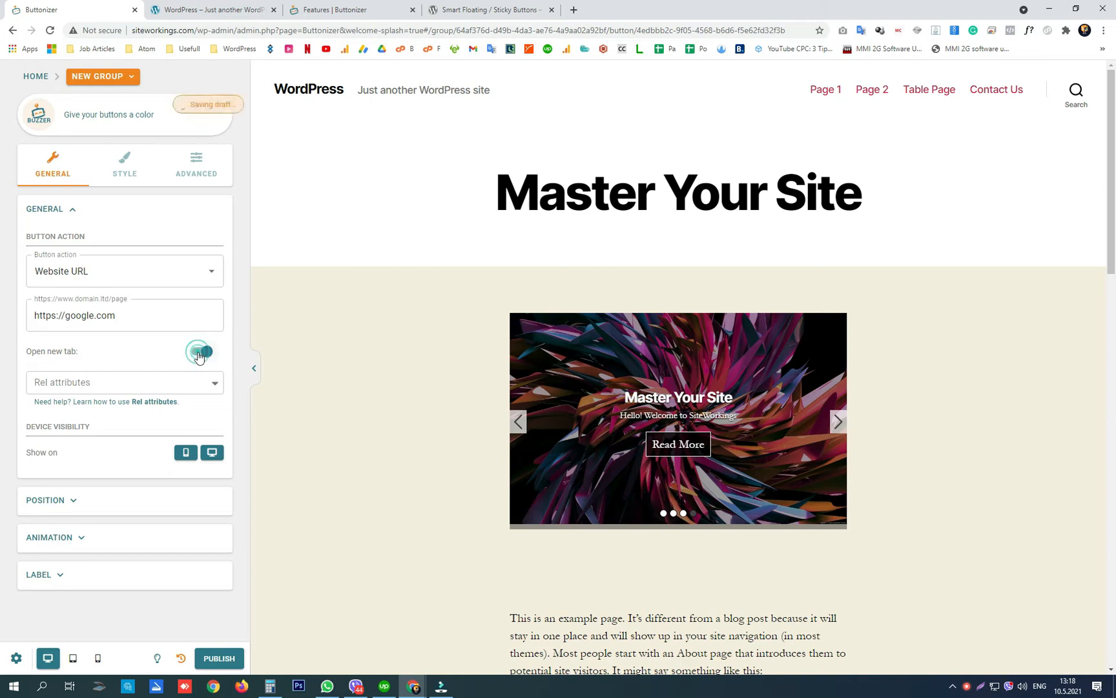
Change the button action to Page and reopen the action choices
click(125, 271)
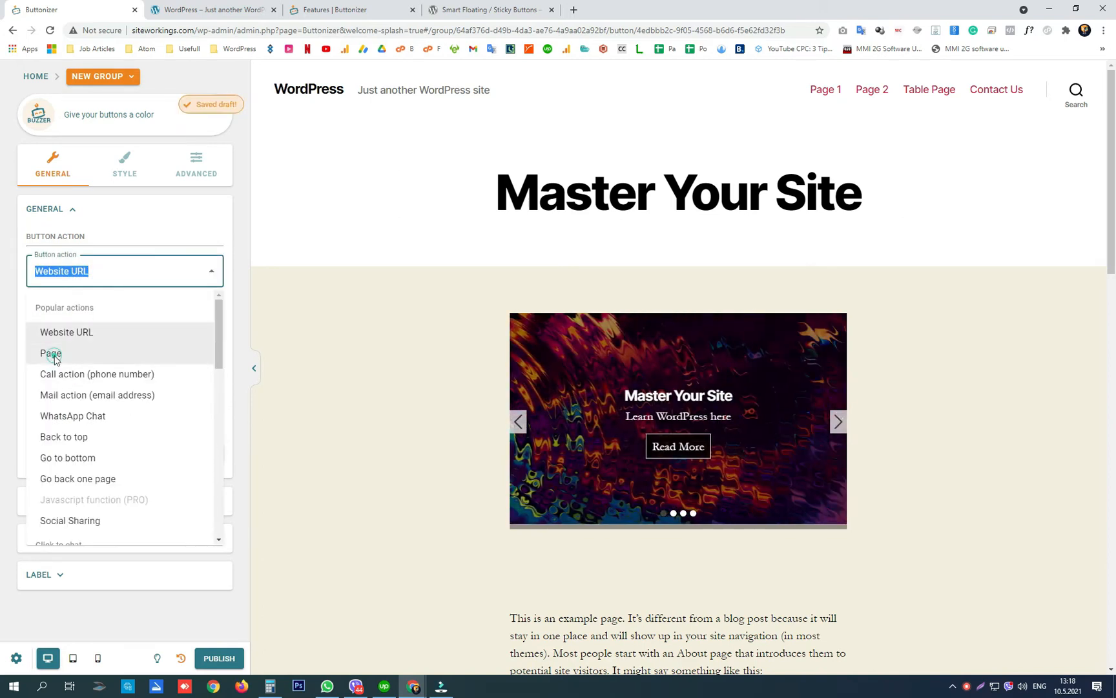
click(51, 353)
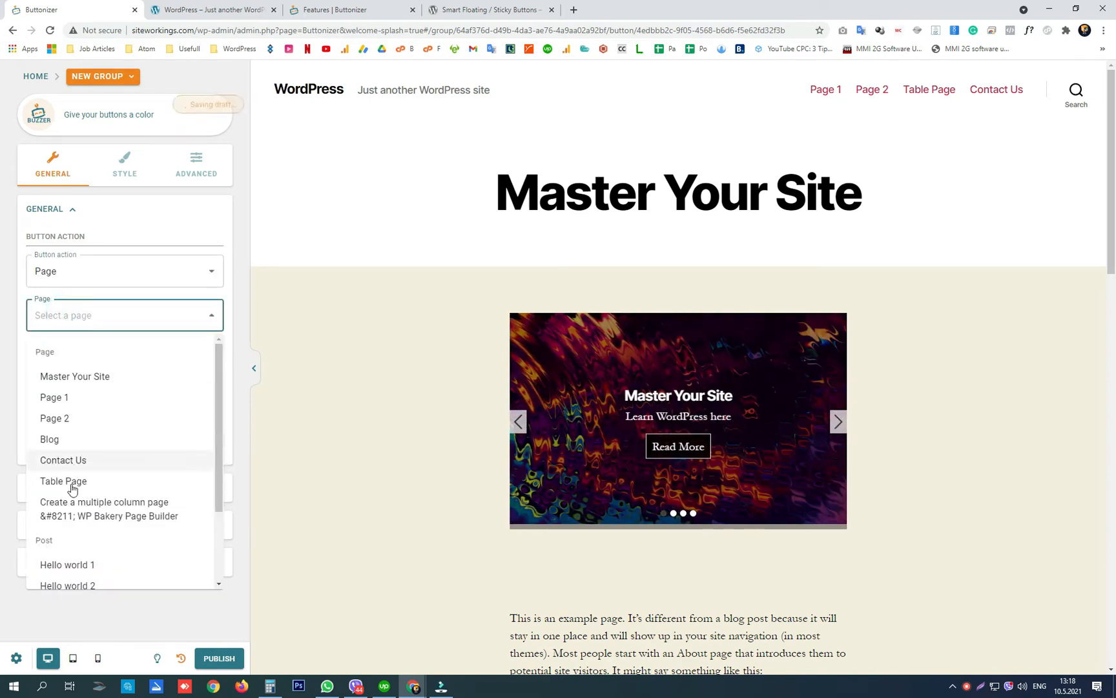
click(125, 272)
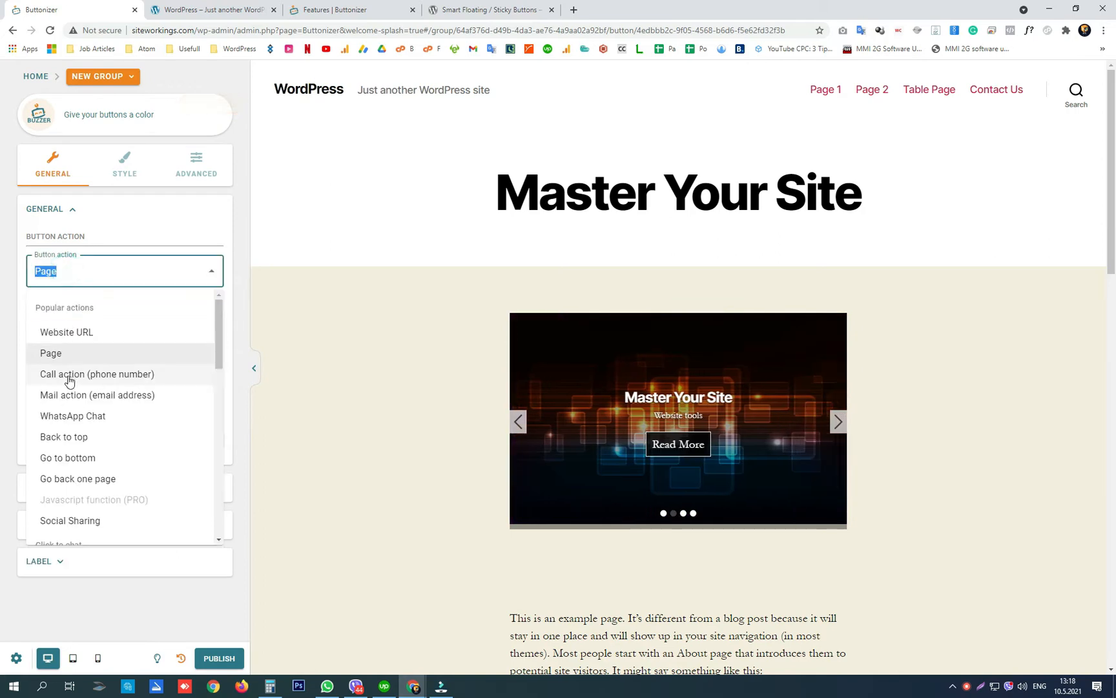
mouse_move(68, 409)
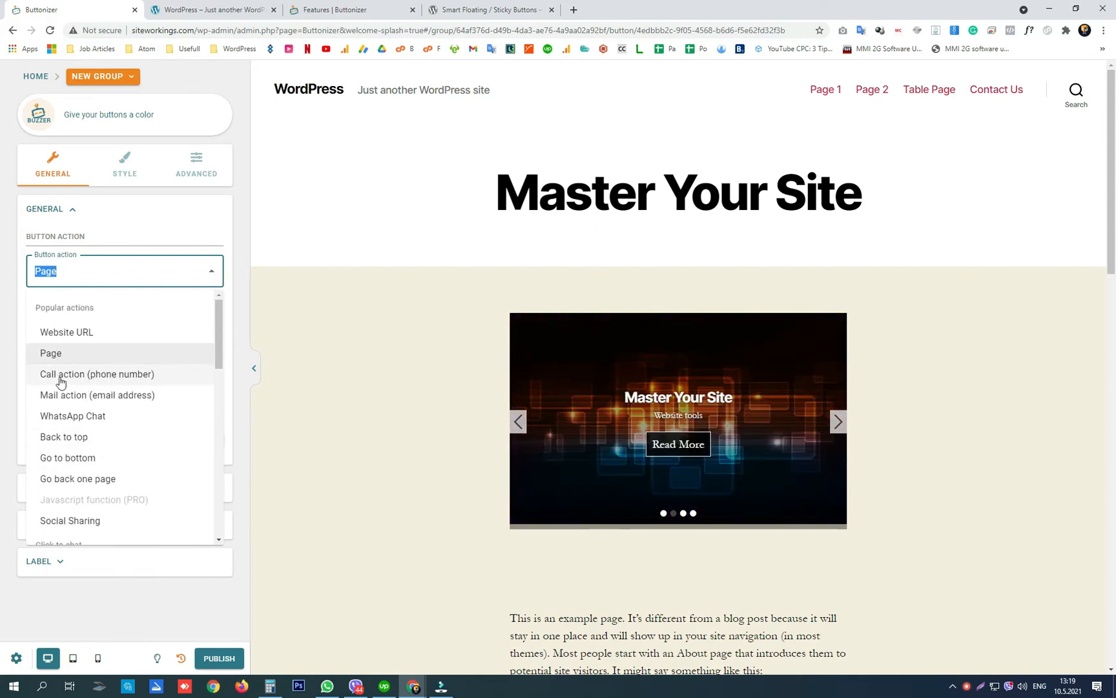
click(97, 374)
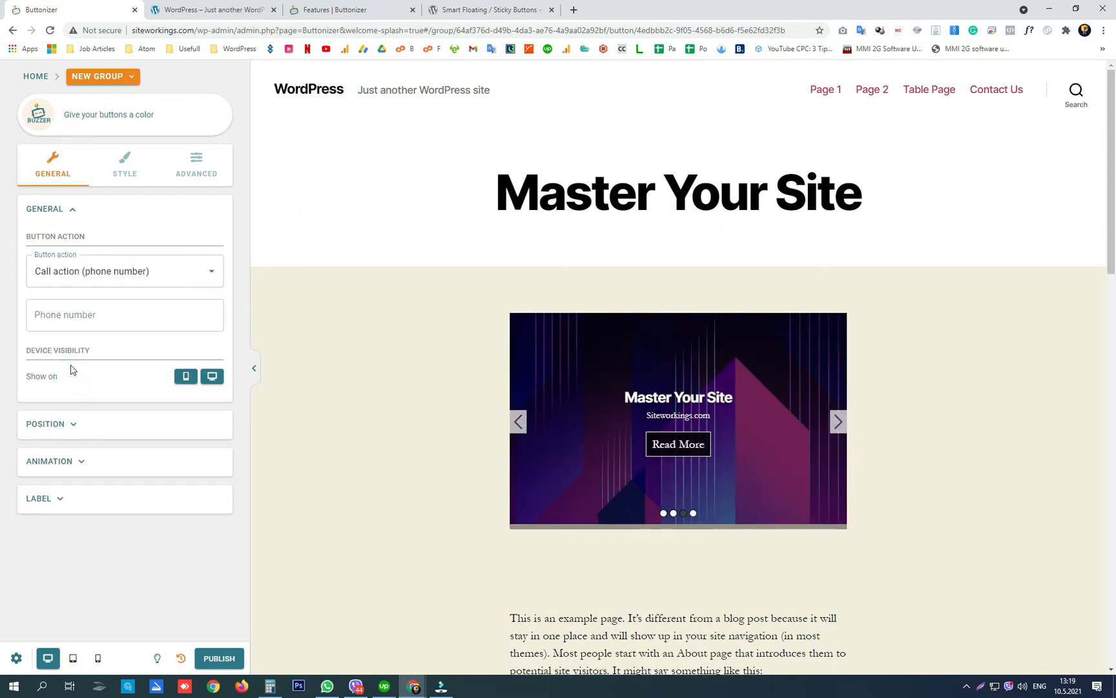
click(125, 315)
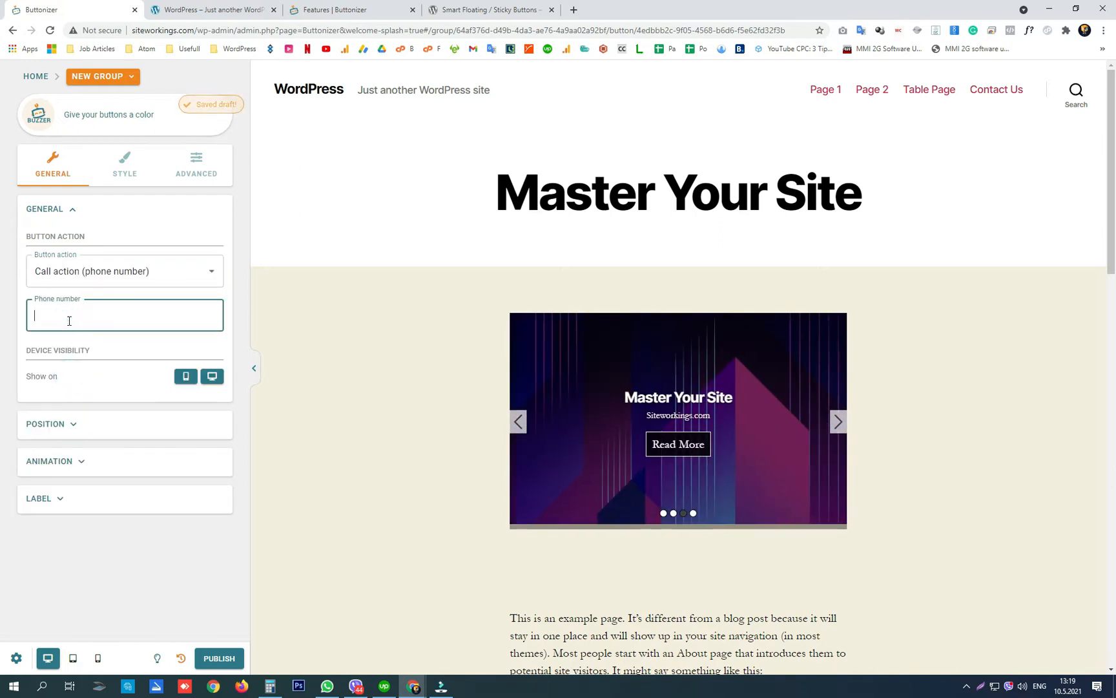
text(+32)
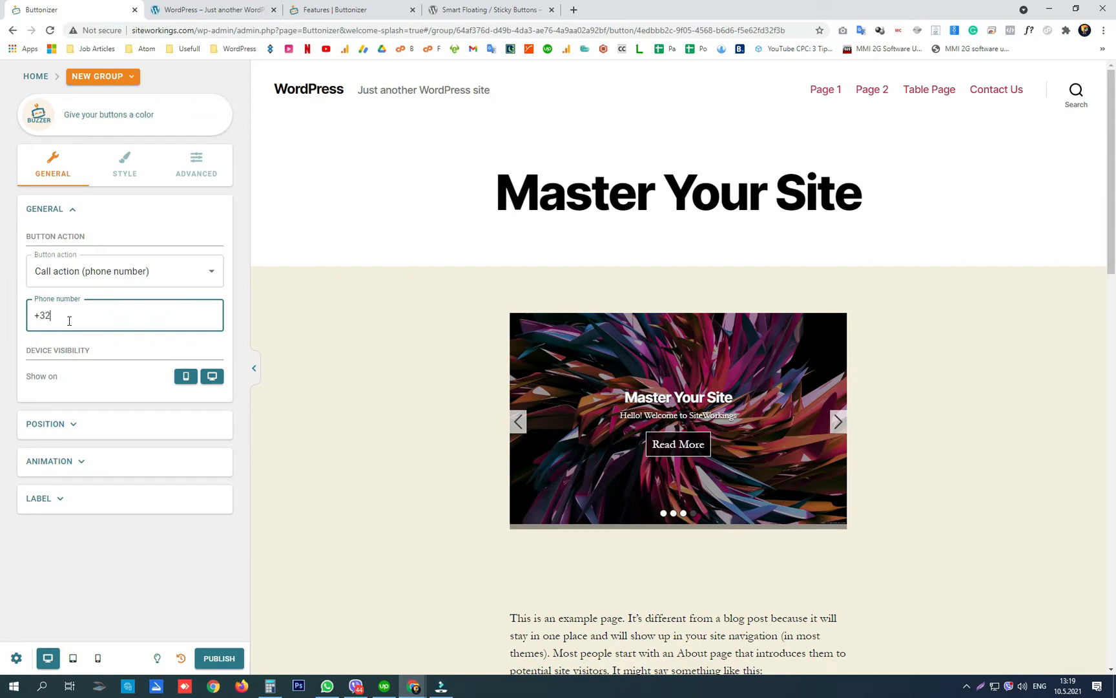
text(1111111111111)
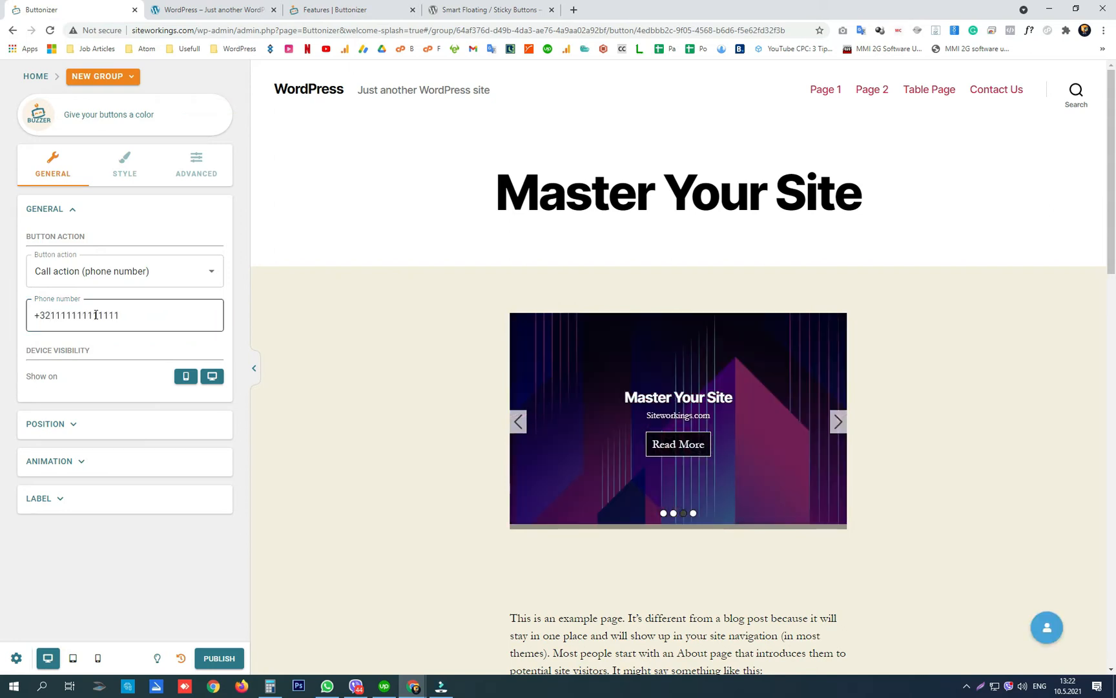
mouse_move(185, 376)
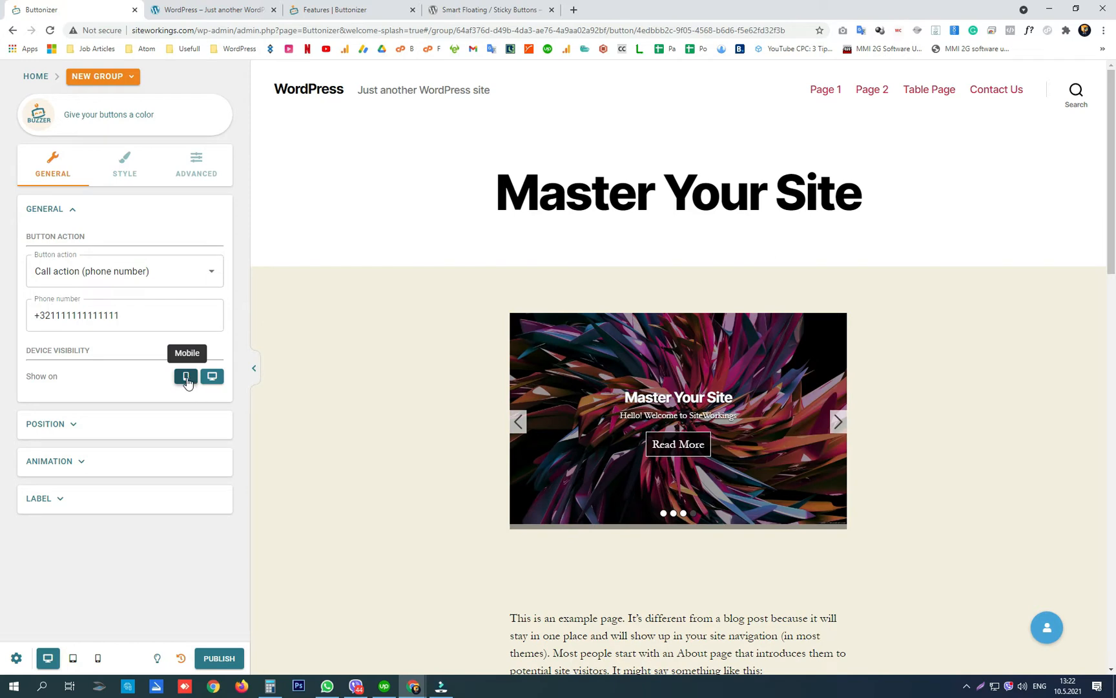
click(212, 376)
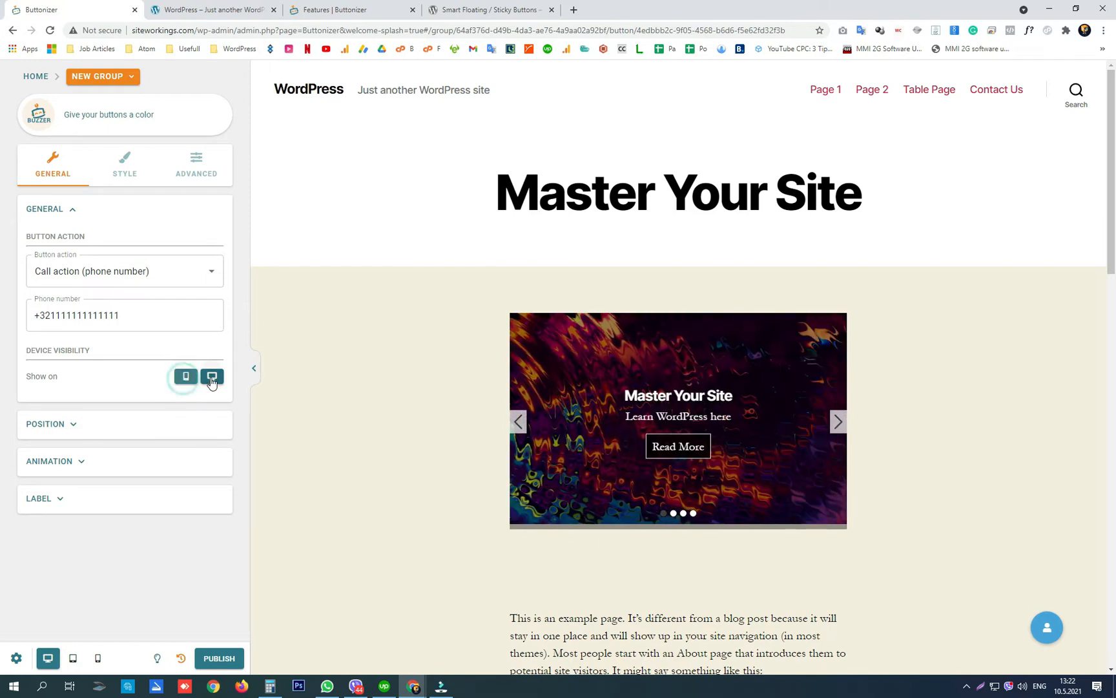
click(211, 376)
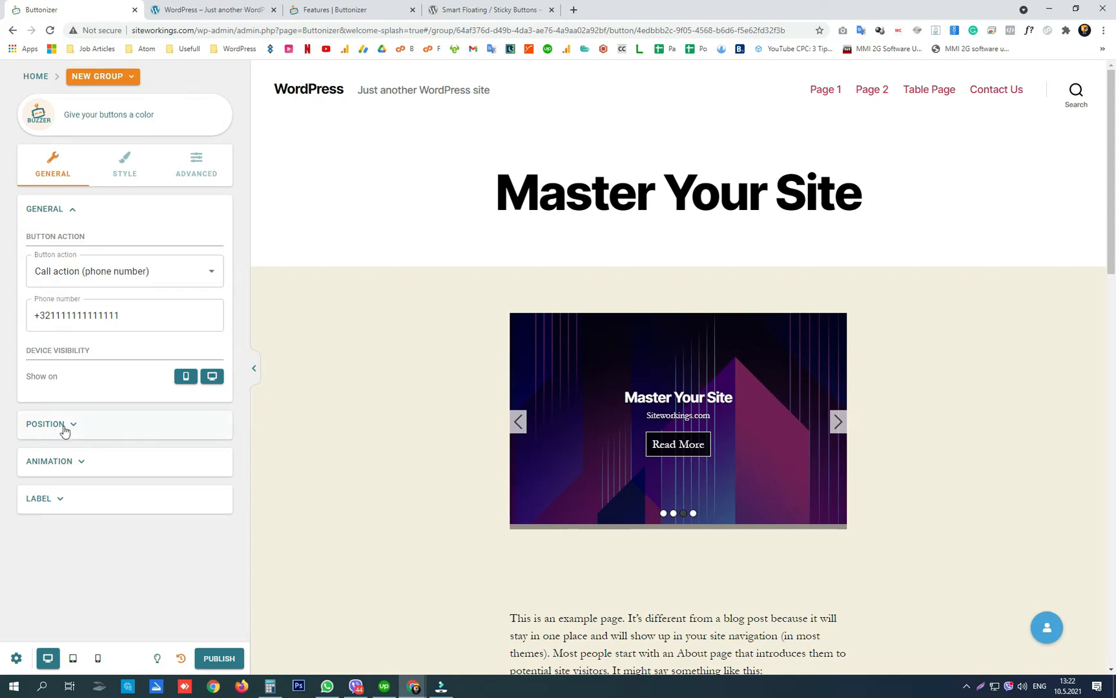
Open Position settings, preview horizontal centre alignment, then return the button to the right
click(72, 425)
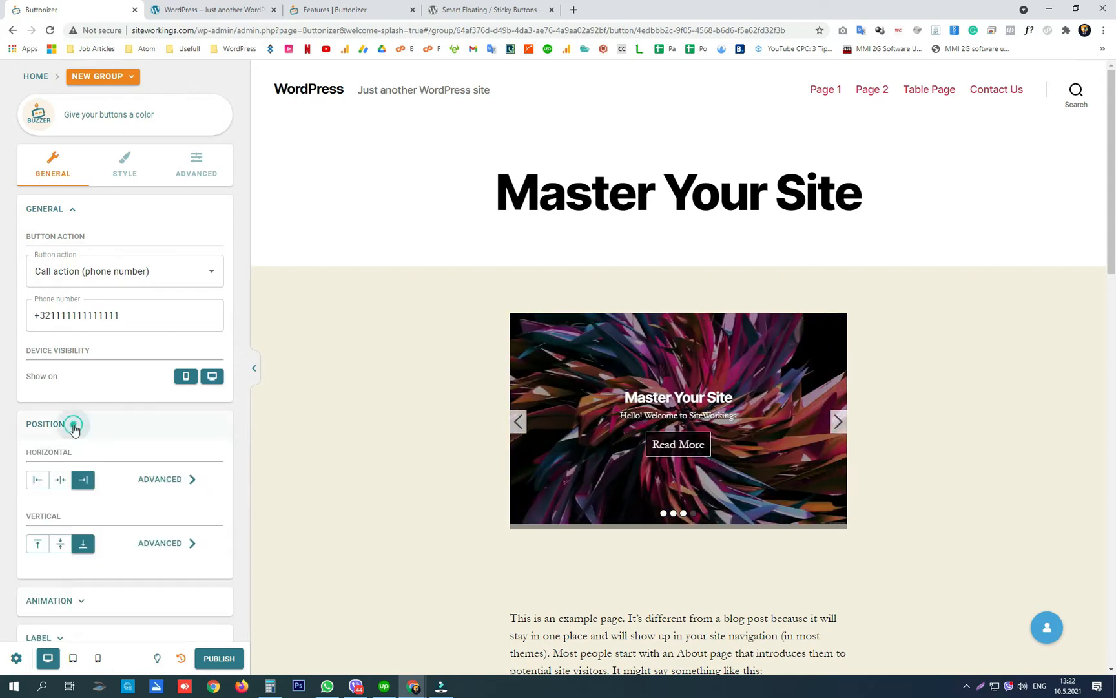
click(72, 210)
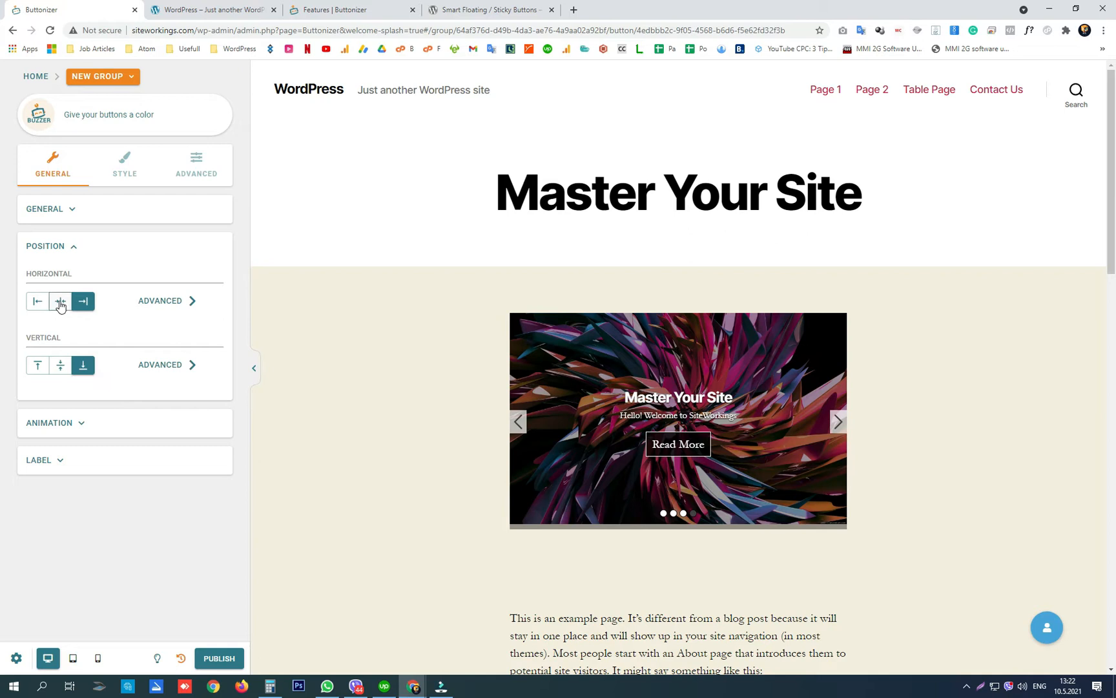
click(60, 301)
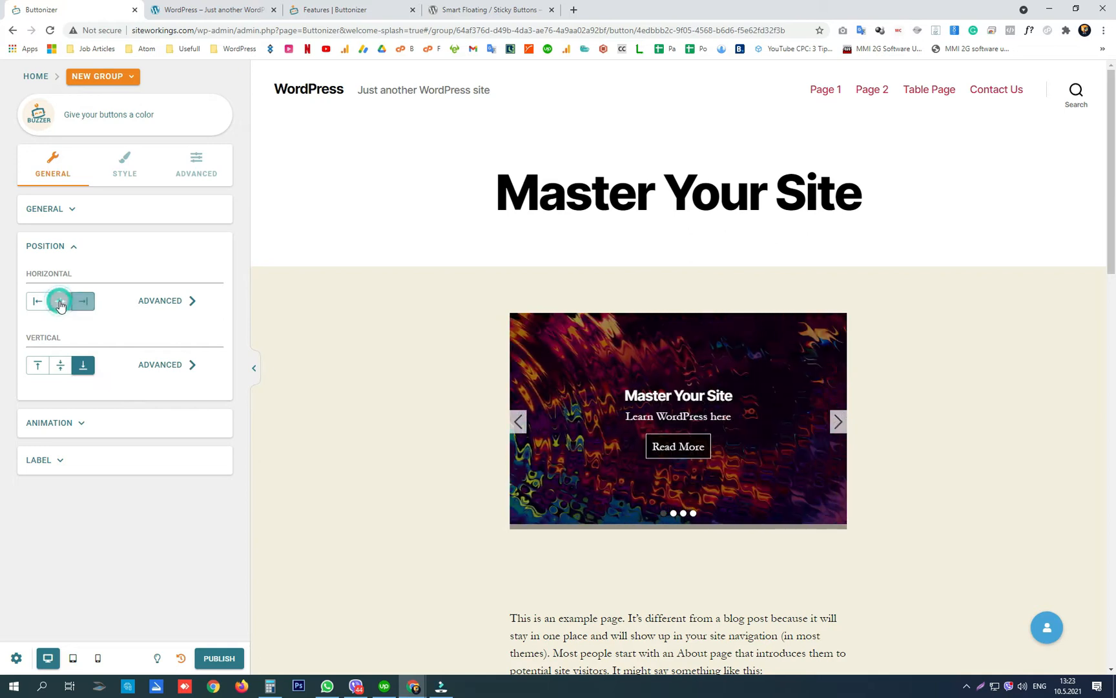
click(60, 301)
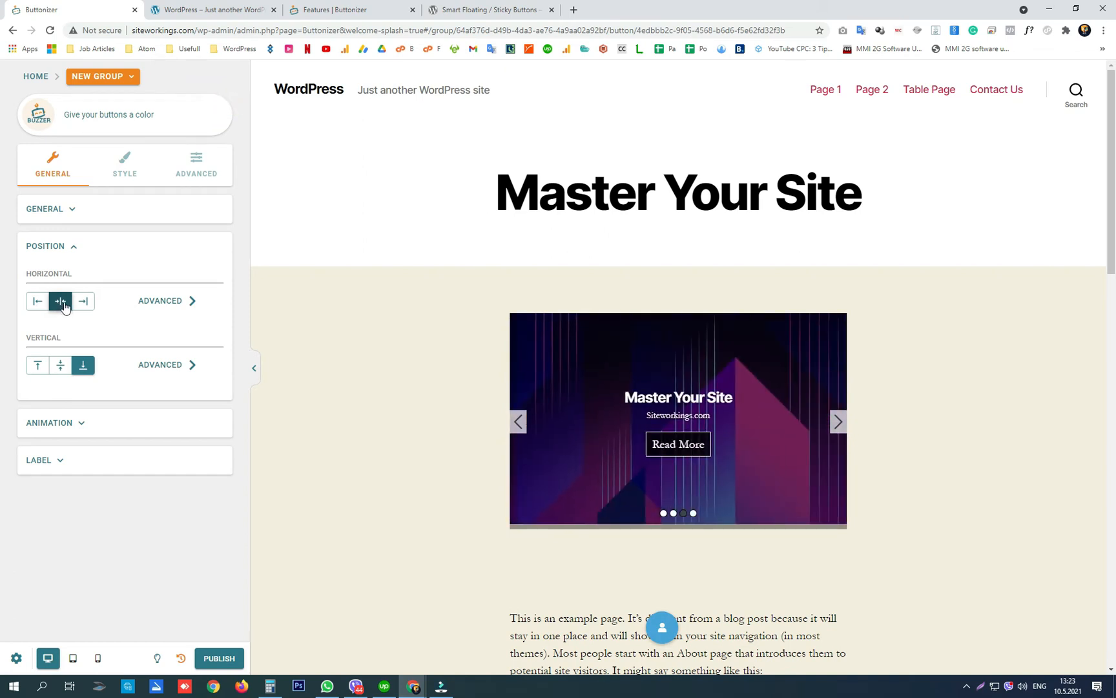
click(60, 301)
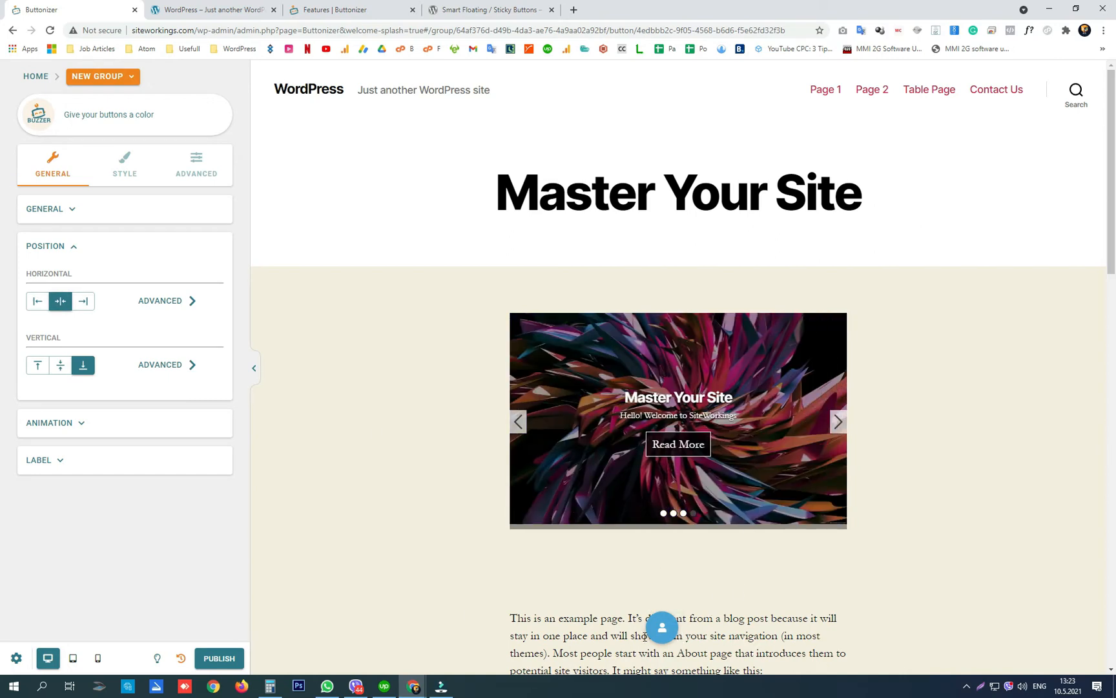
mouse_move(140, 364)
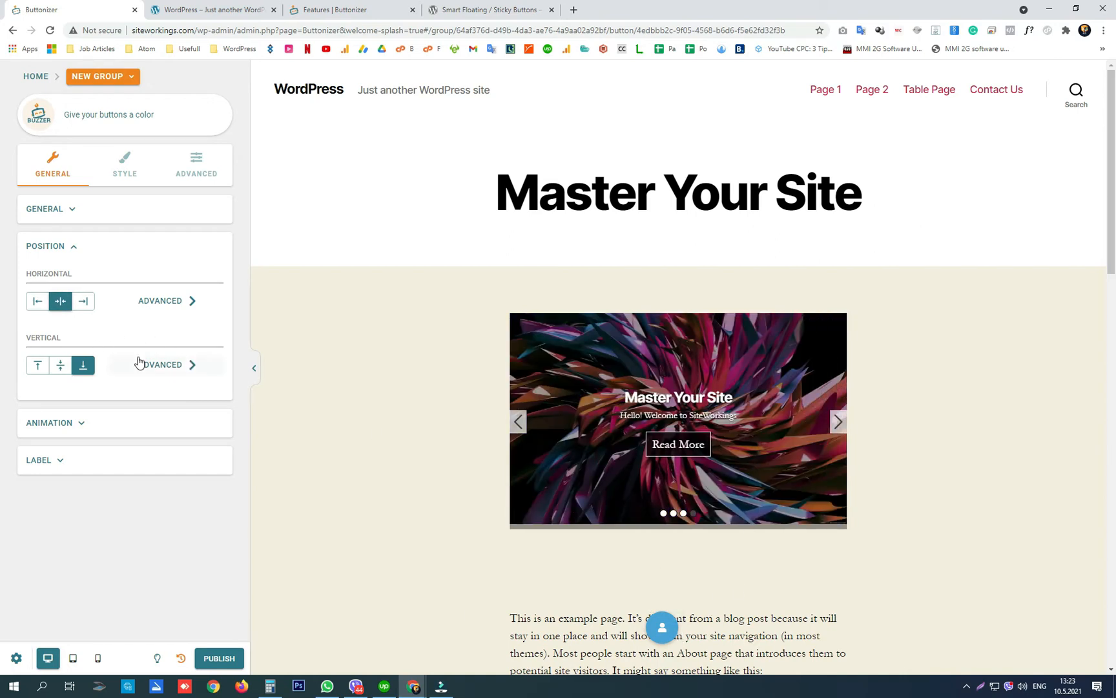
click(82, 300)
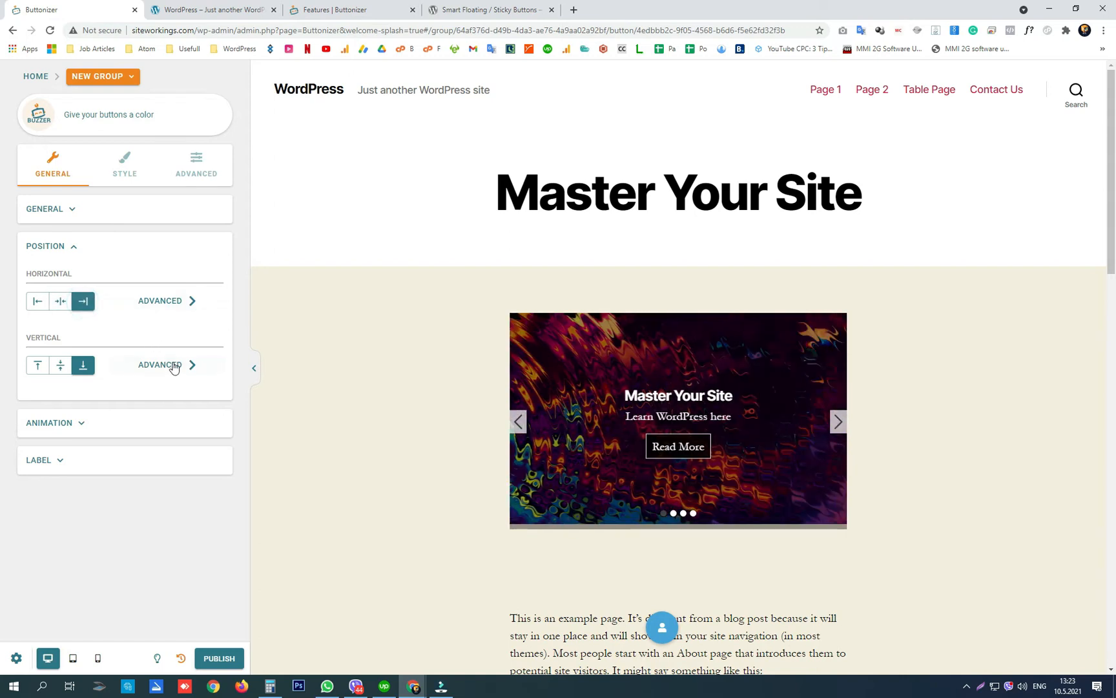
Set the vertical offset to 35% from the top, after trying middle and top alignment
click(159, 365)
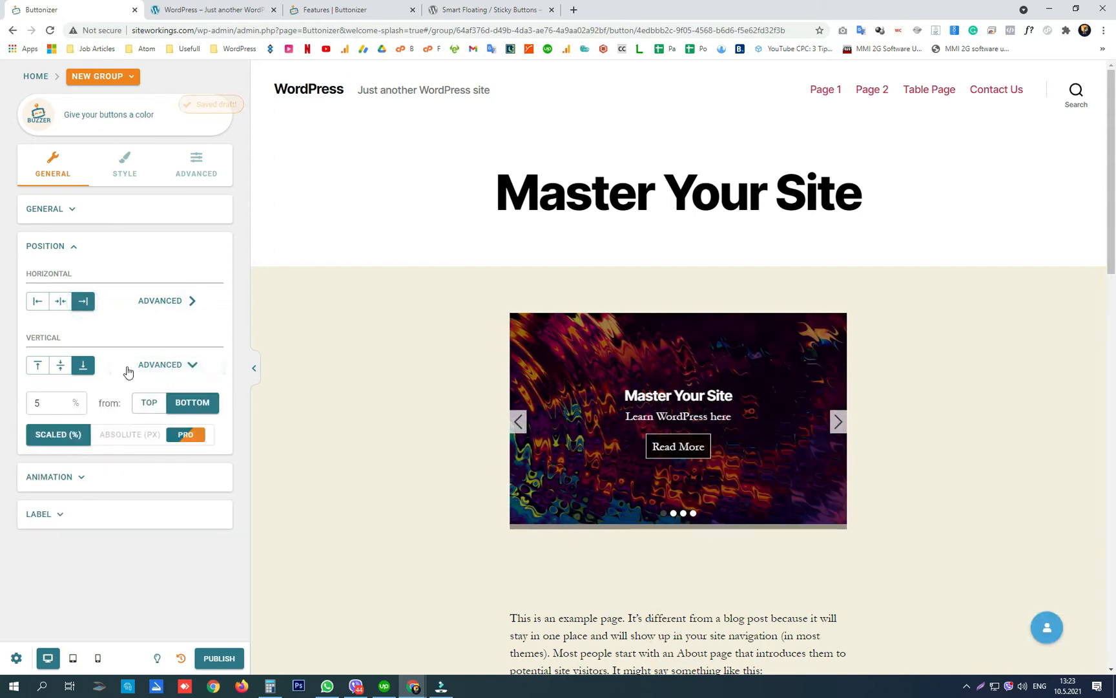
click(60, 365)
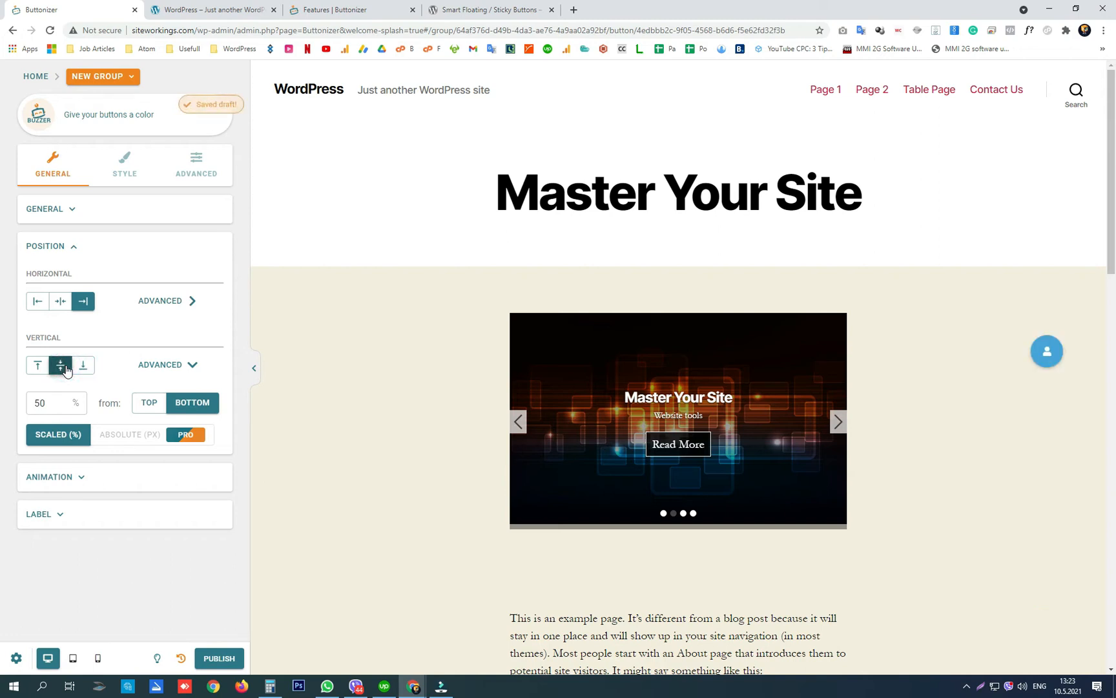
click(36, 365)
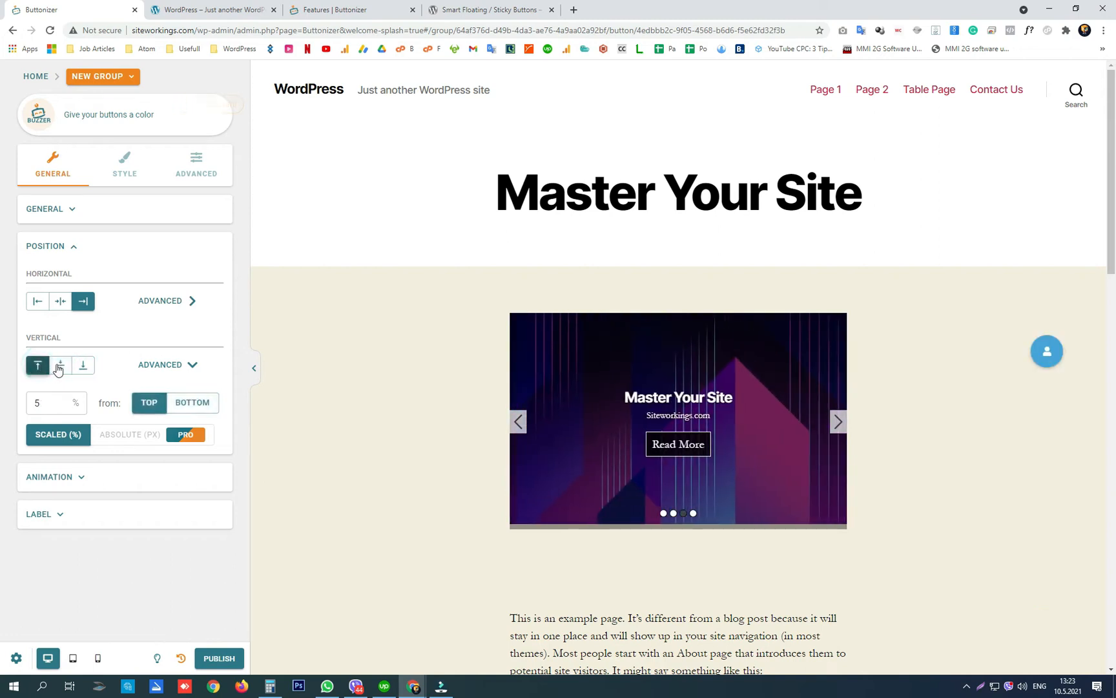
click(60, 365)
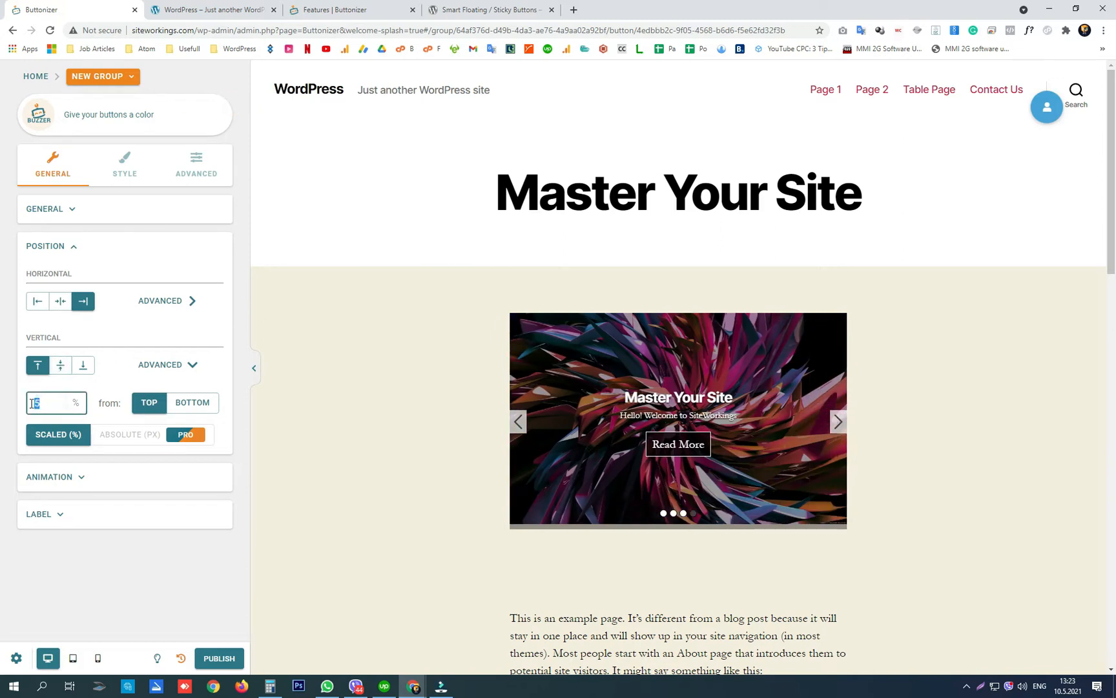
text(35)
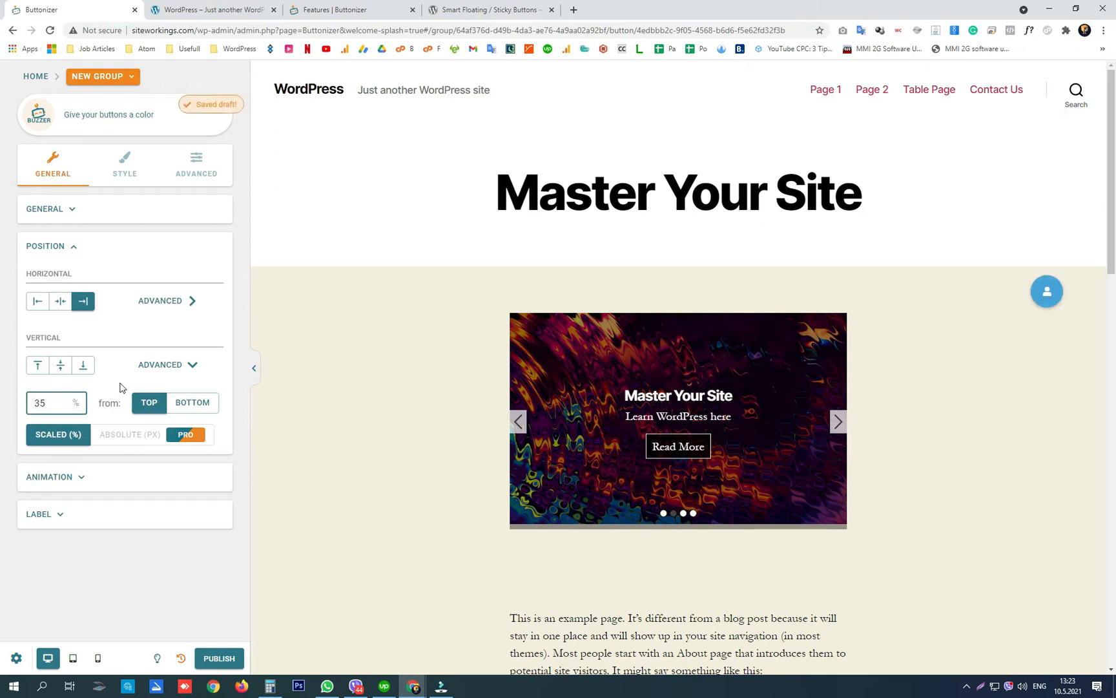
click(191, 403)
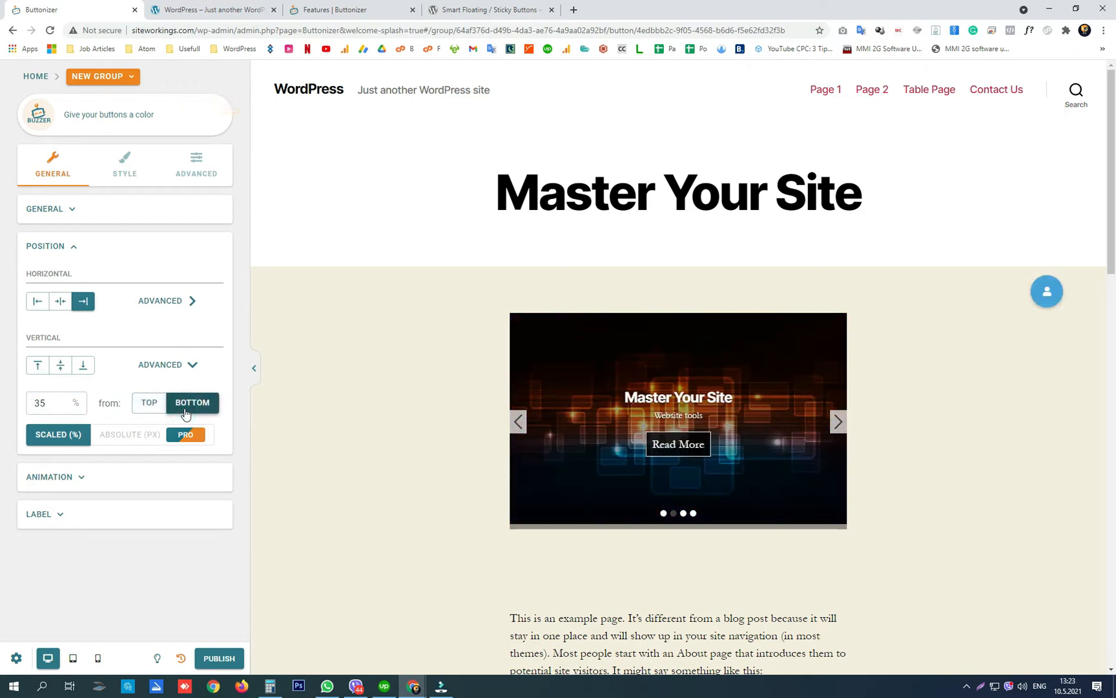
click(148, 403)
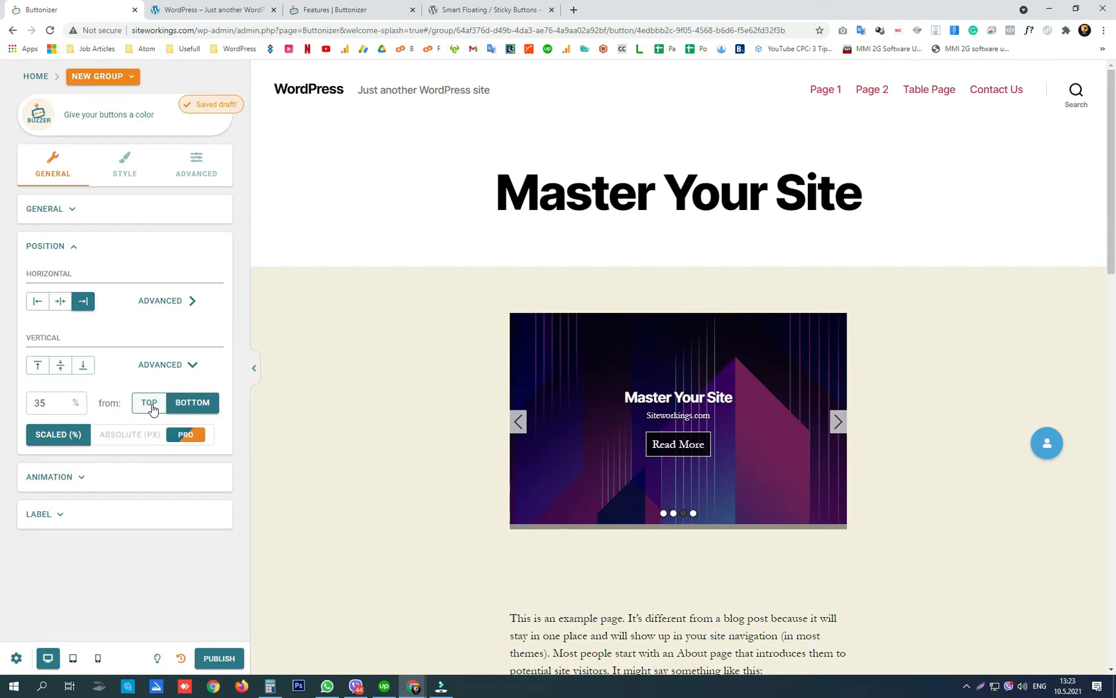
click(148, 403)
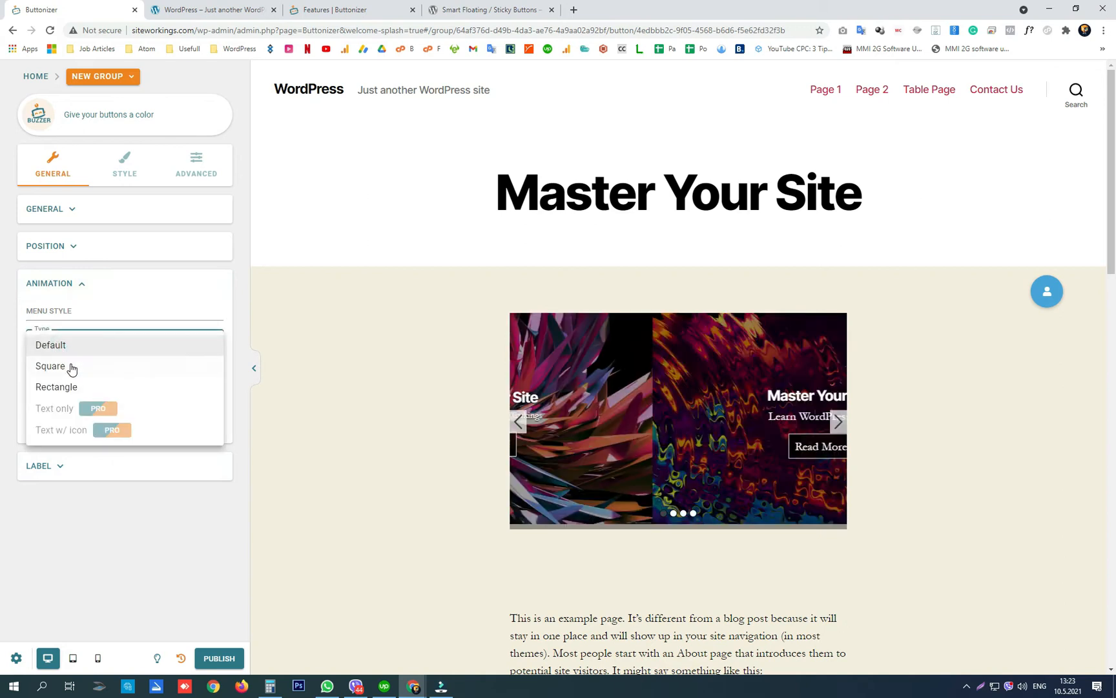
Set the button animation to Buttonizer Hello, after briefly trying Bounce
click(50, 345)
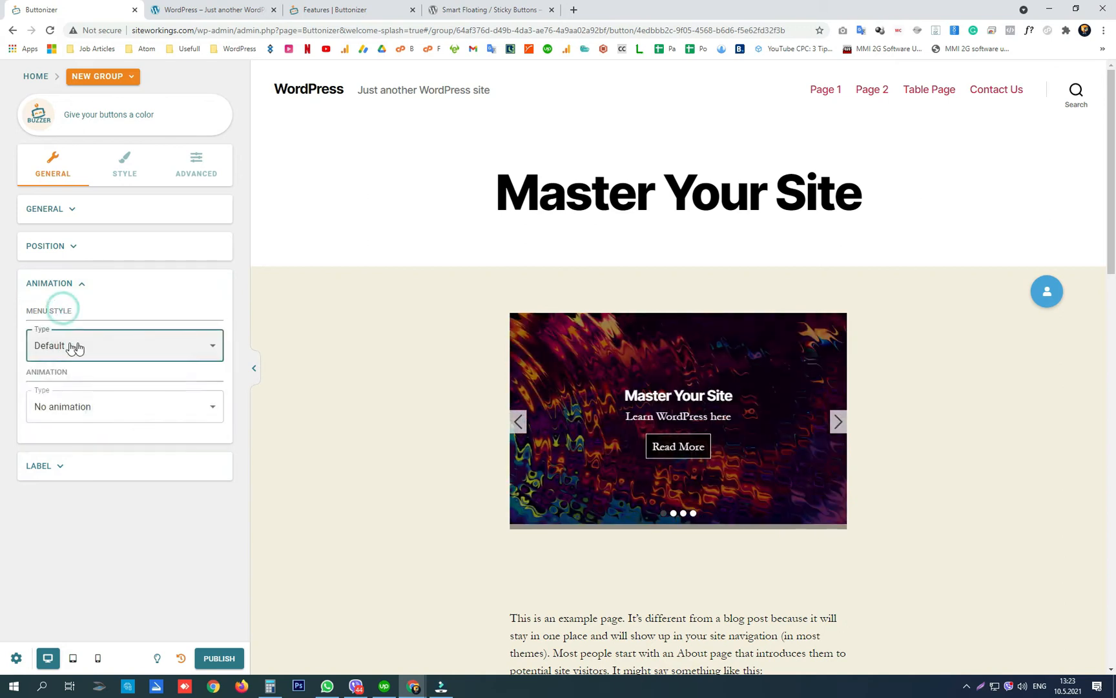
click(124, 407)
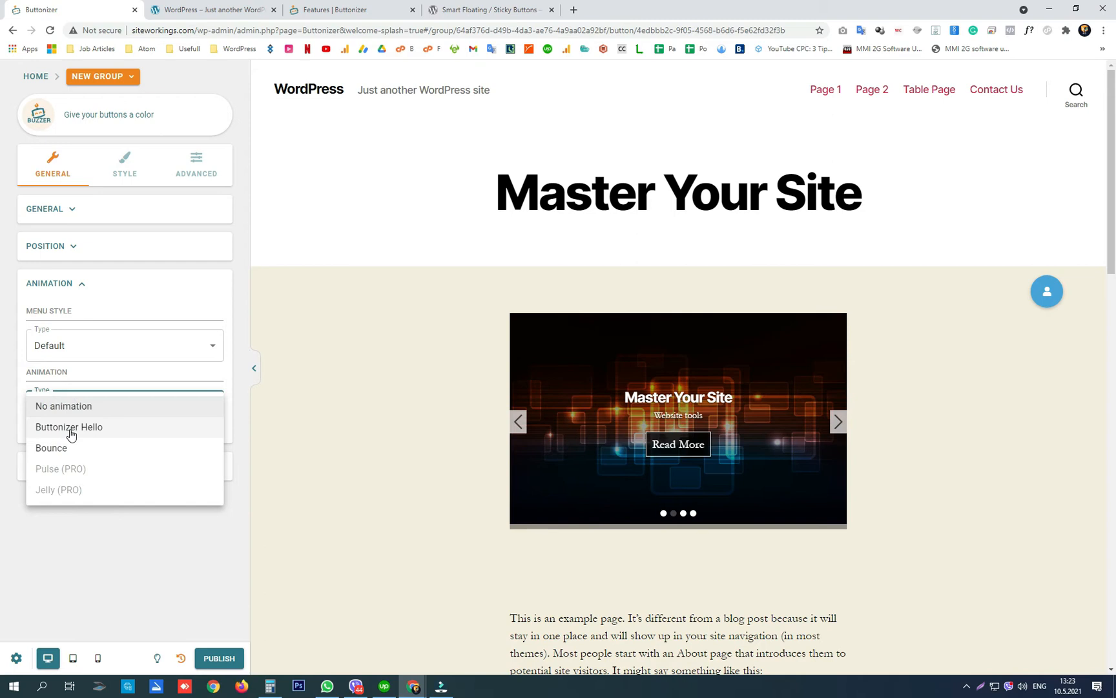
click(68, 426)
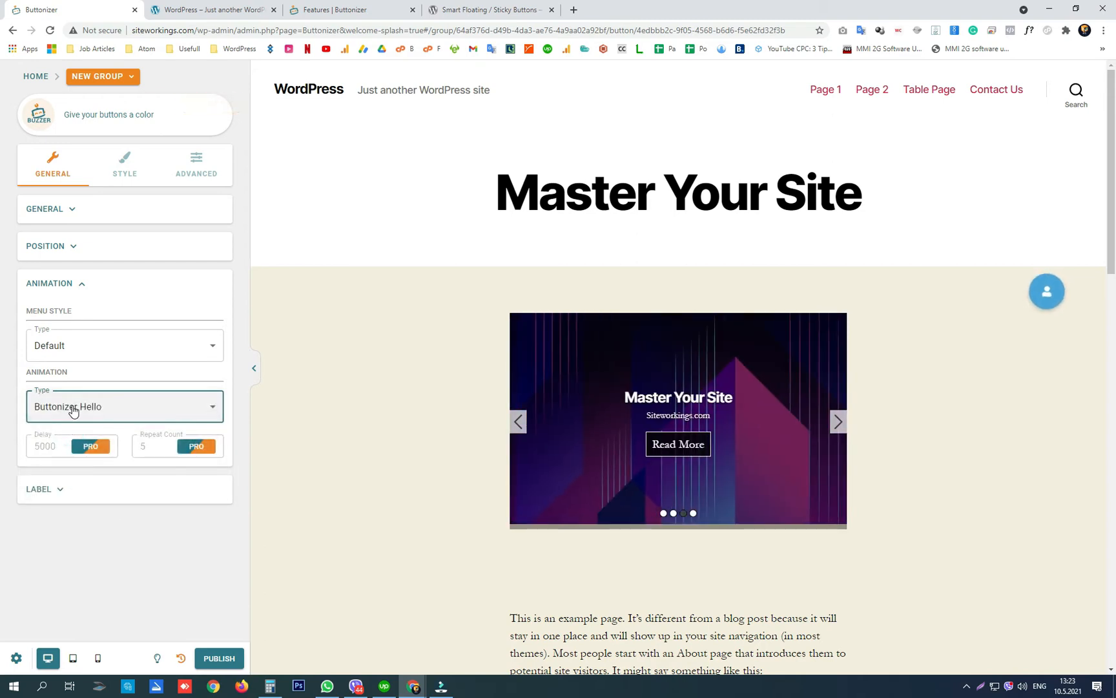
click(124, 406)
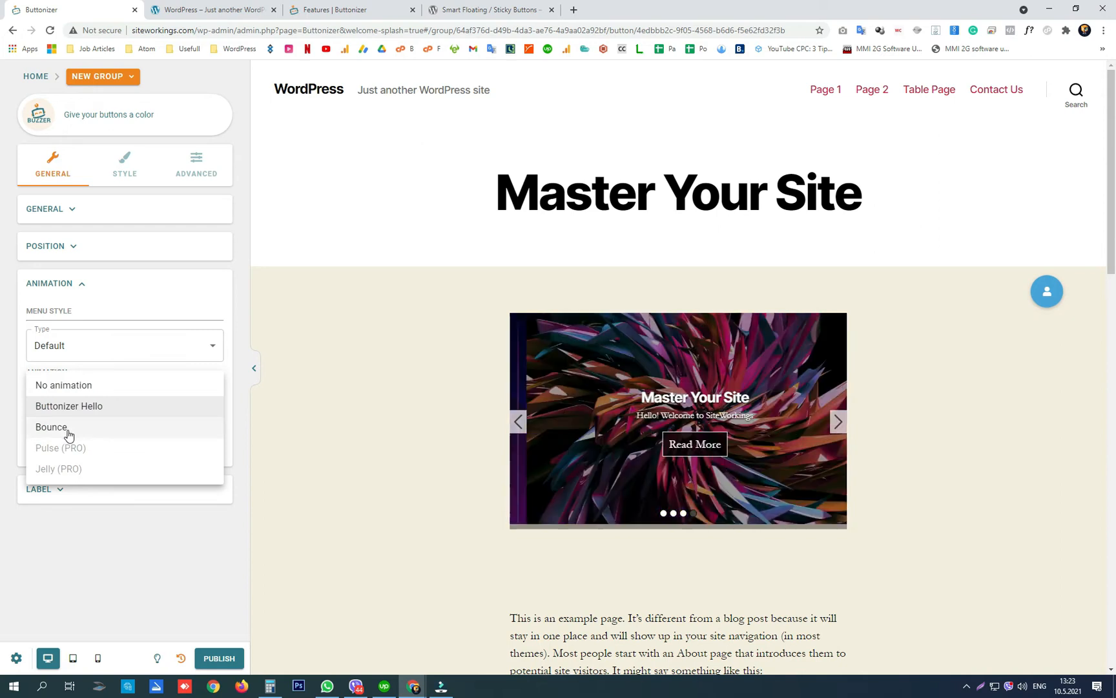
click(50, 427)
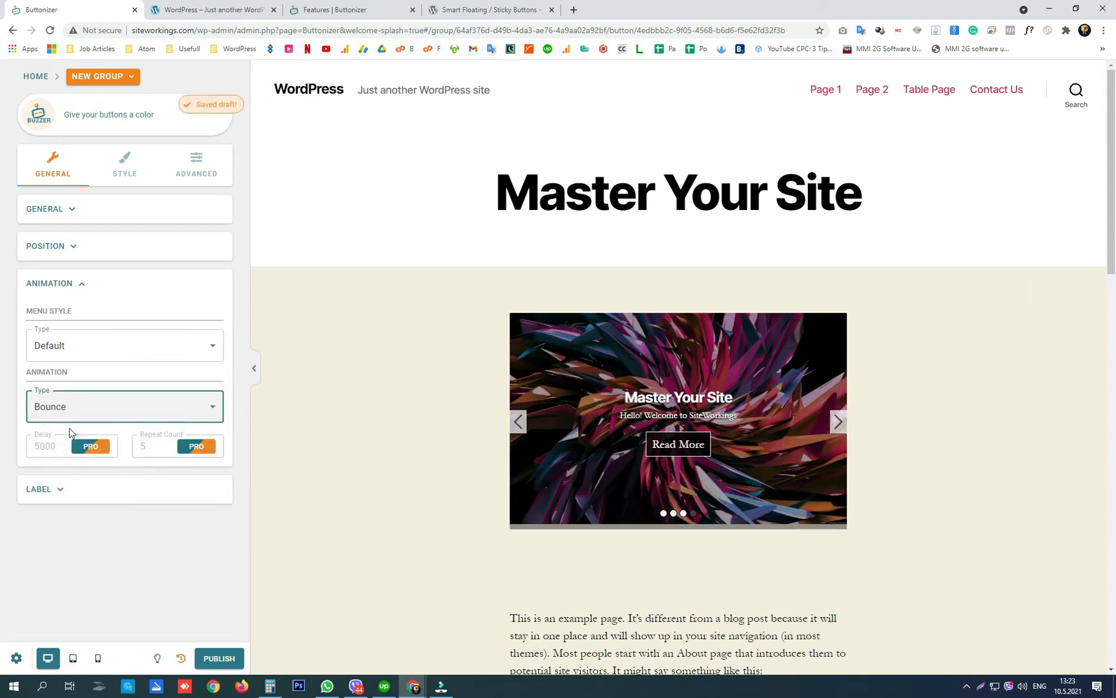
click(125, 407)
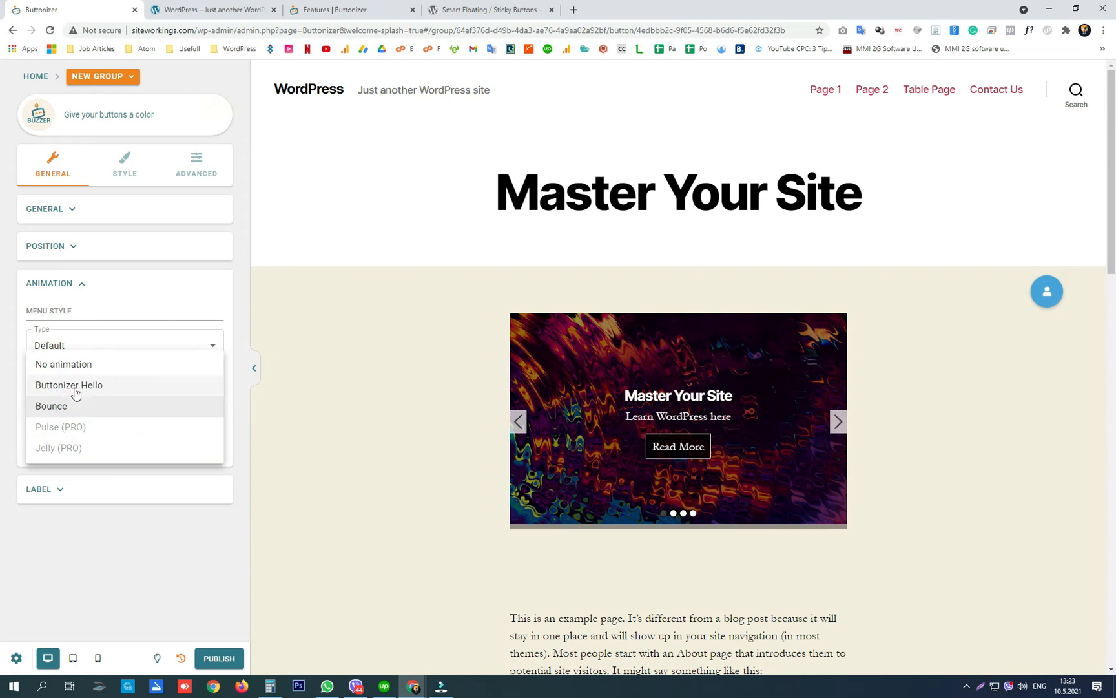
click(69, 385)
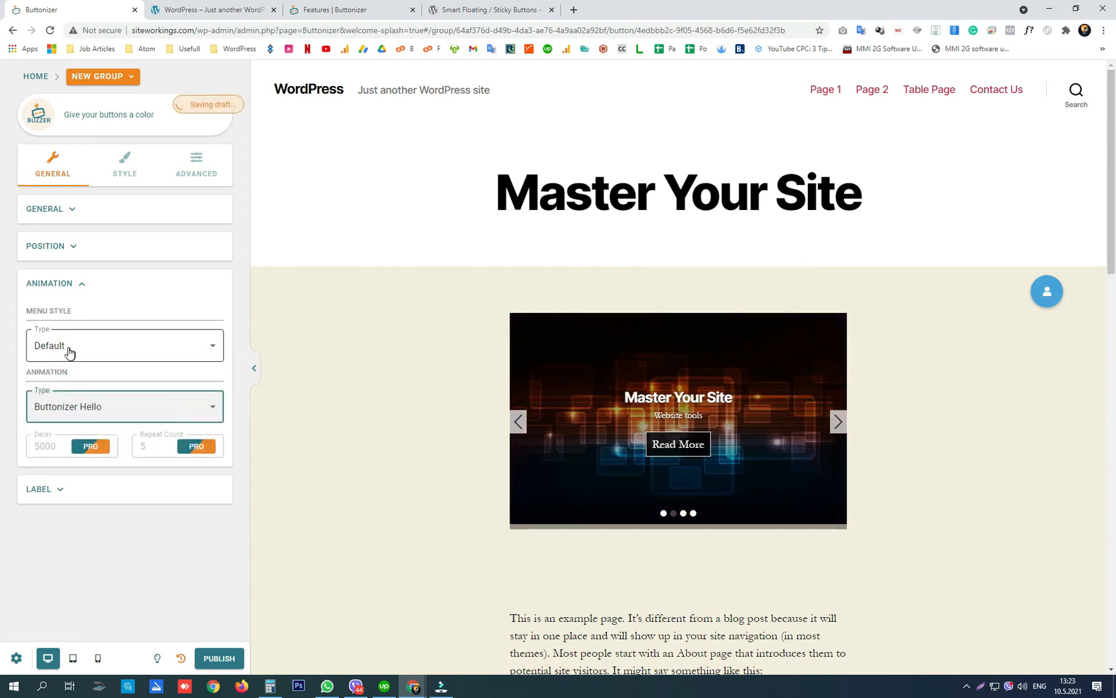
Make the button square, after briefly trying a rectangular shape
click(124, 345)
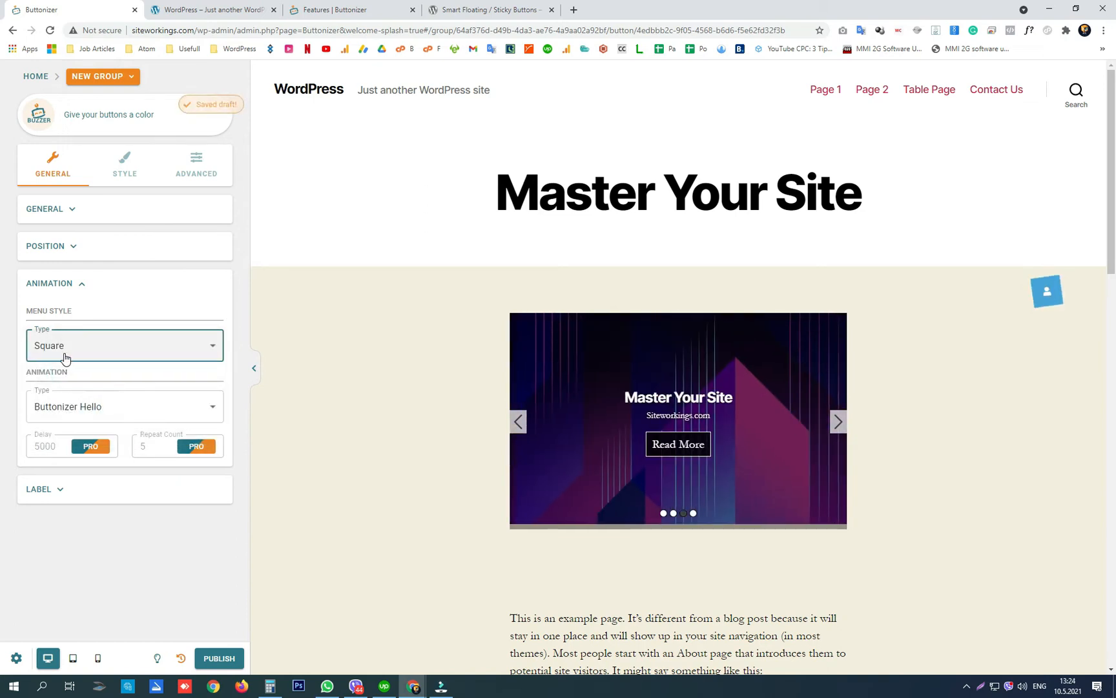
click(124, 345)
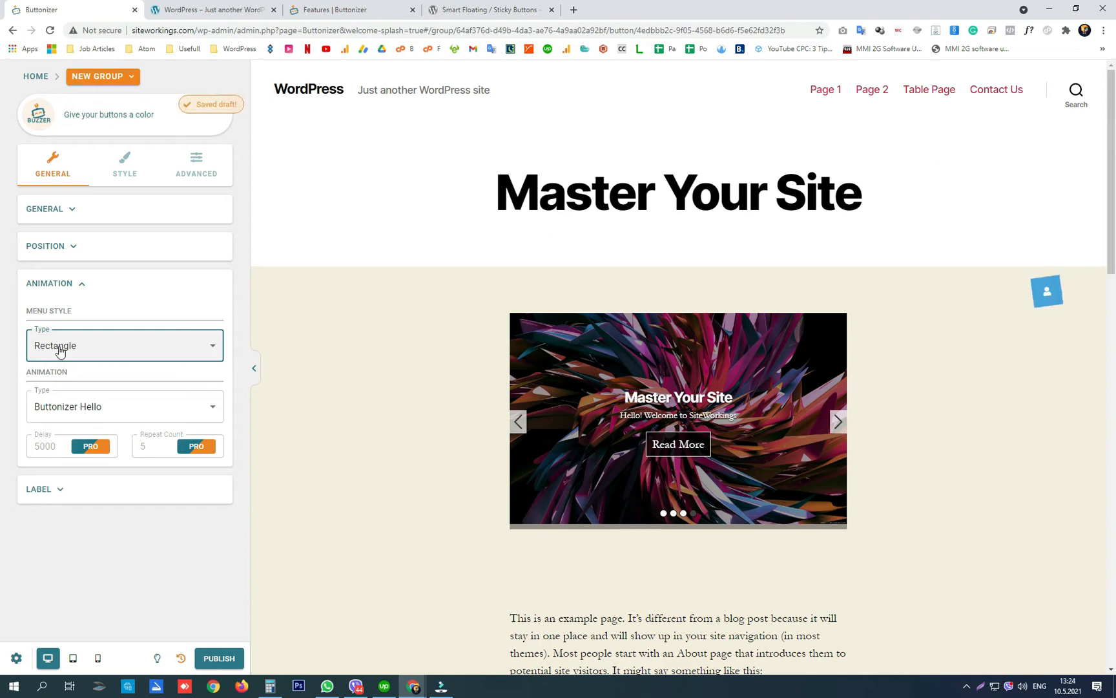
click(124, 345)
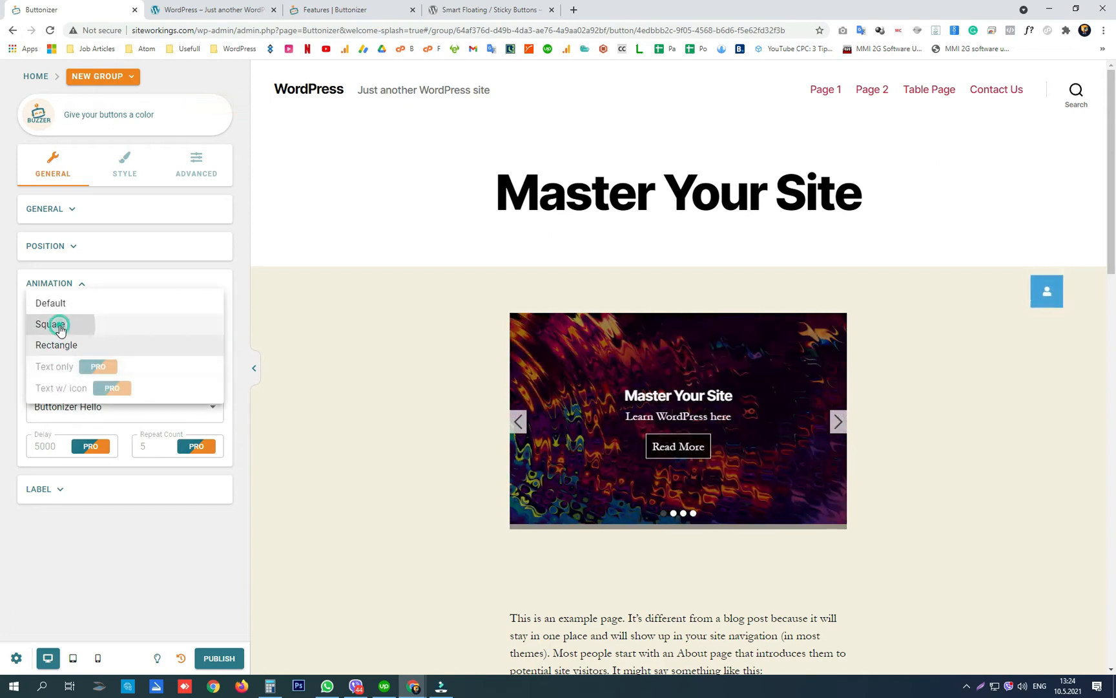
click(51, 325)
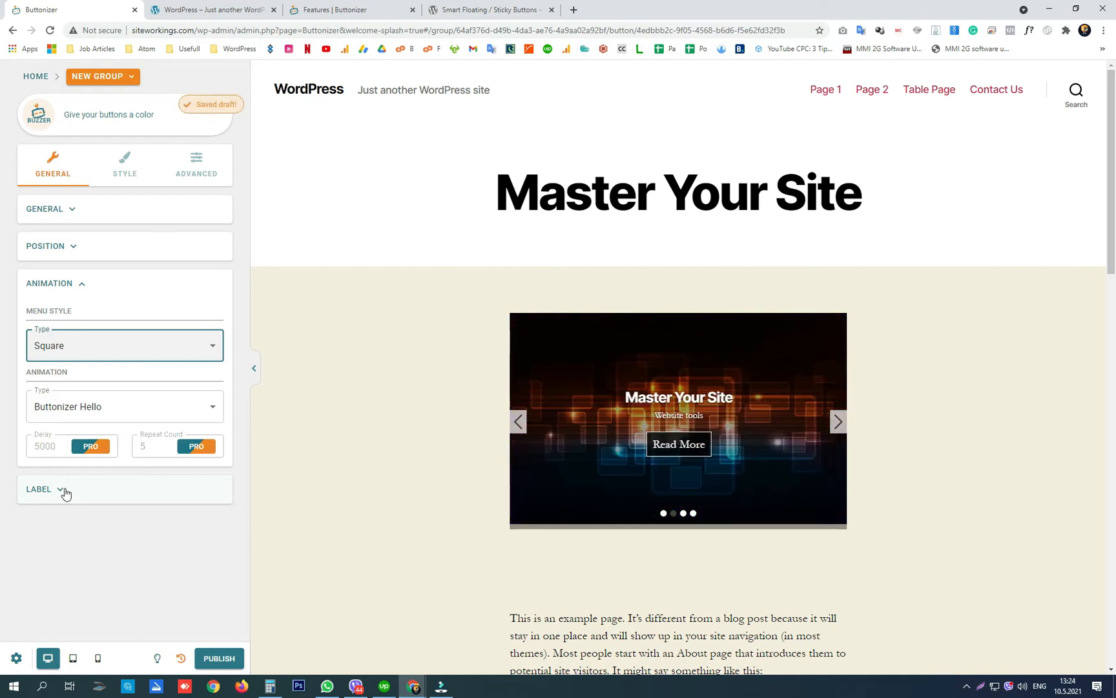
Enter 'CALL US' as the floating button's label text
click(39, 490)
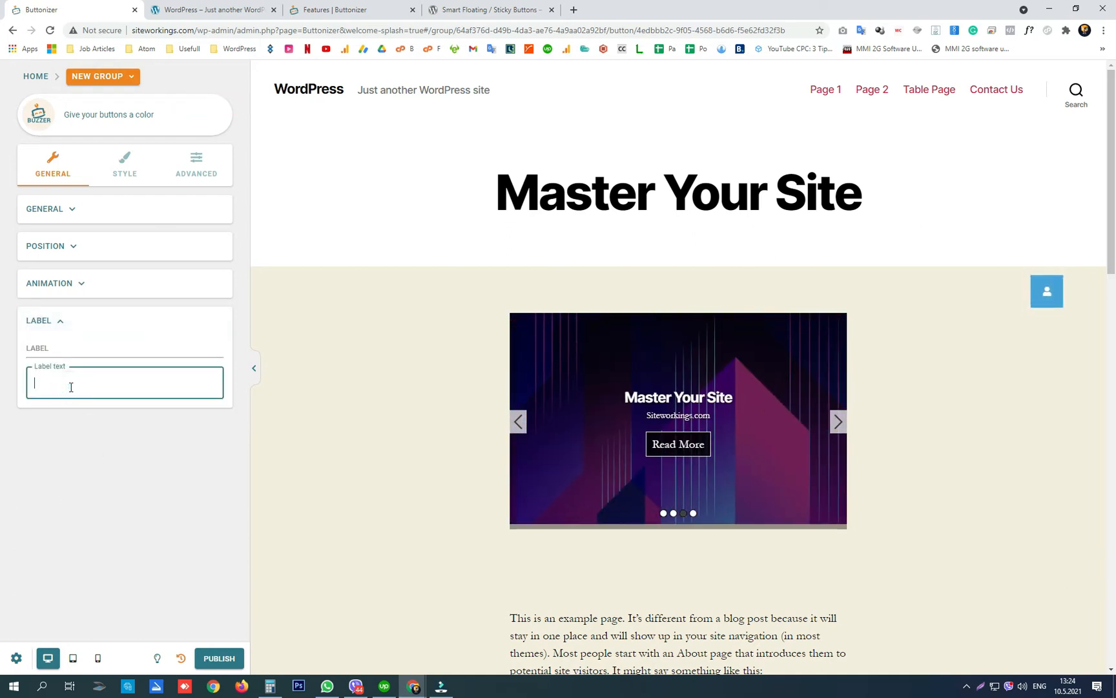
text(CALL)
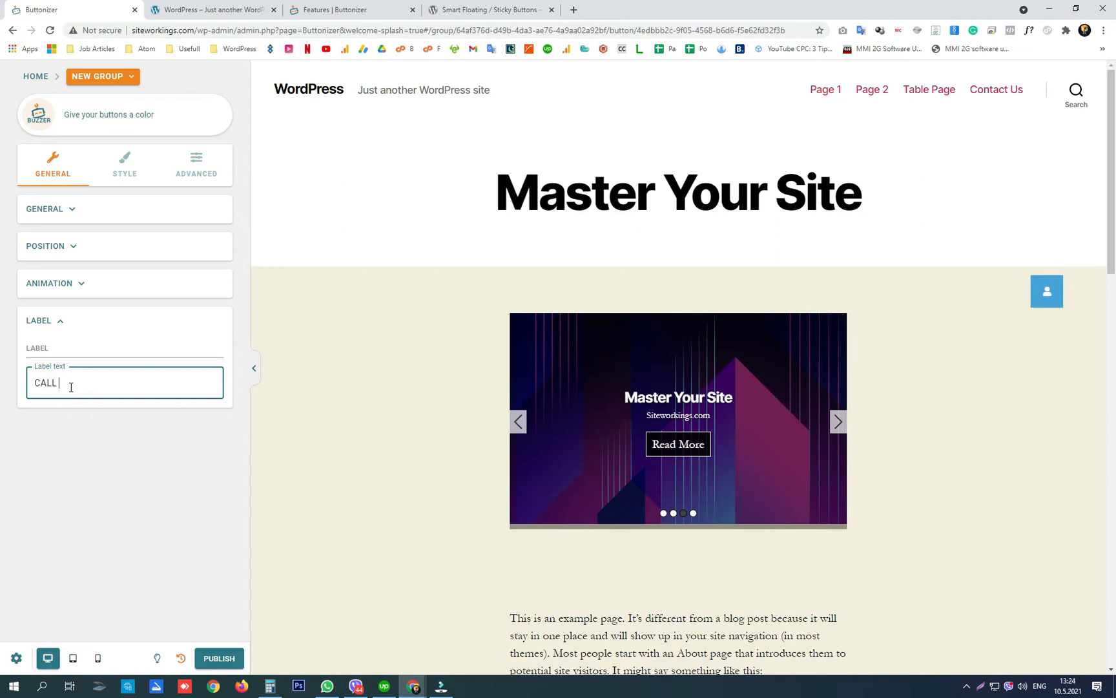
text(US)
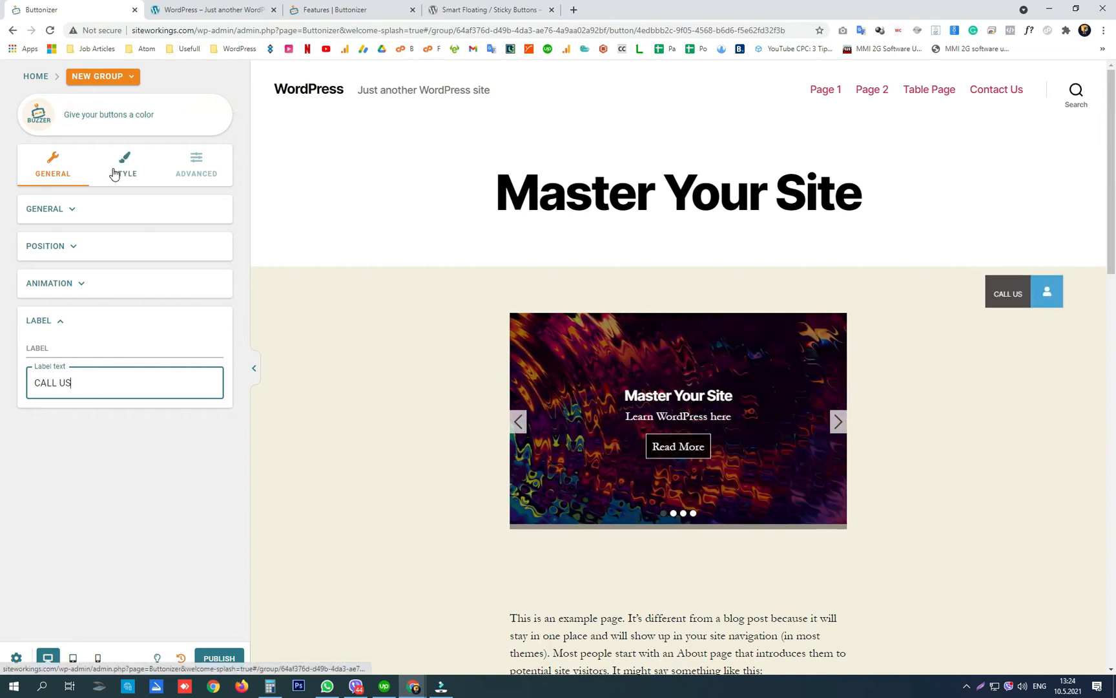
Set the button's normal background colour to red and its hover background to green
click(121, 162)
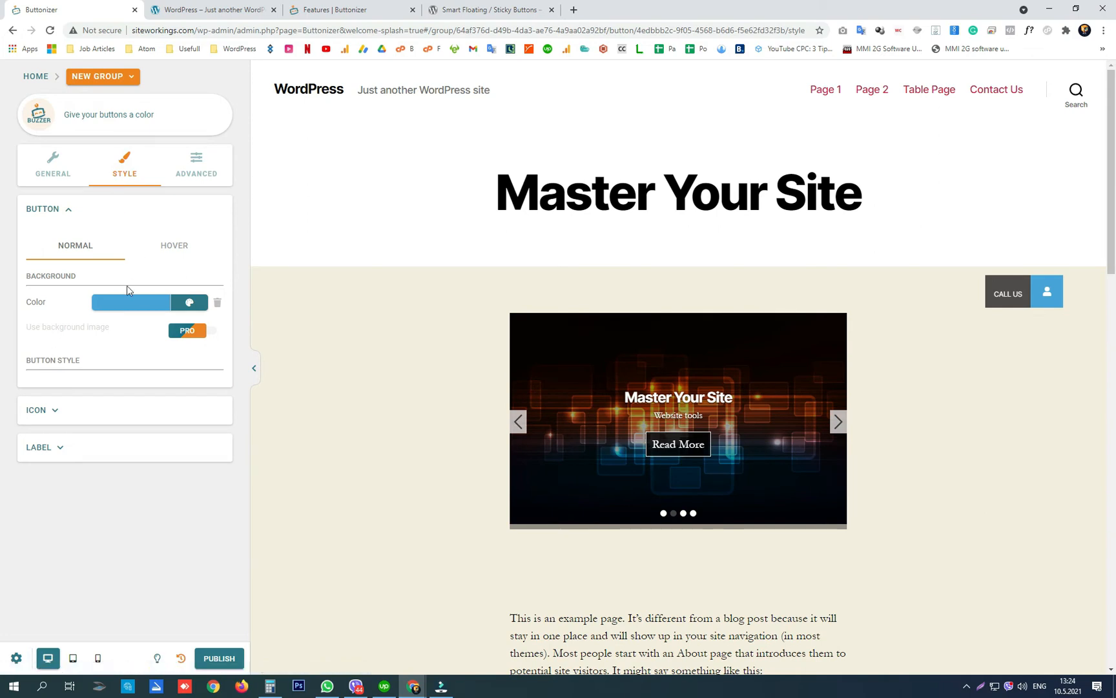
click(190, 302)
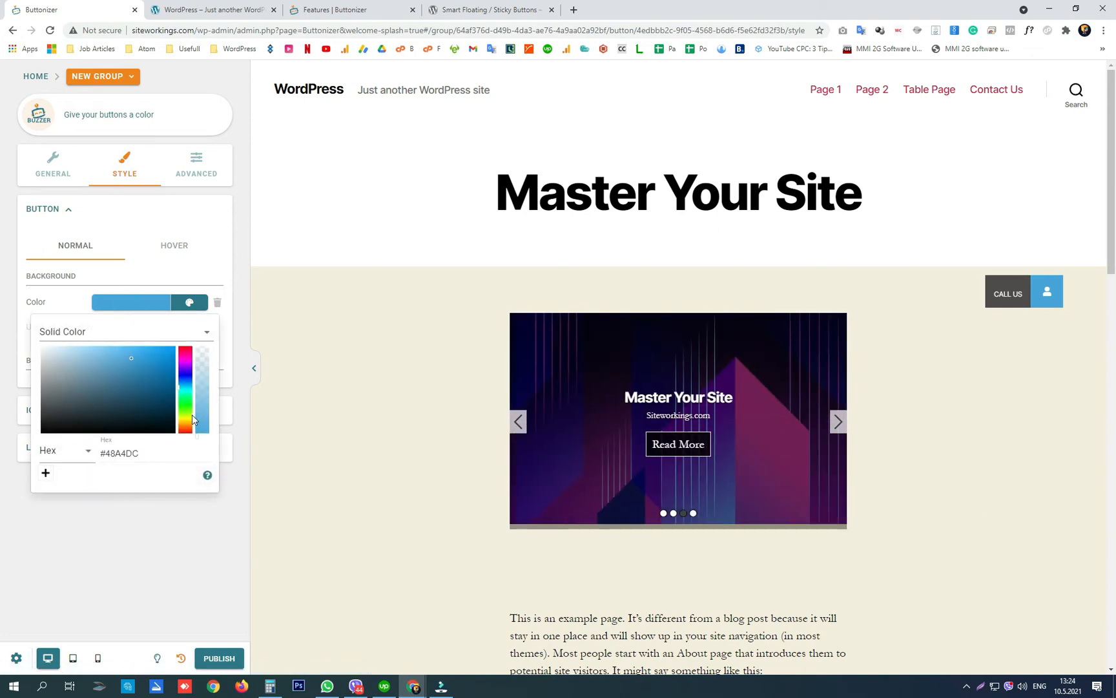
click(154, 357)
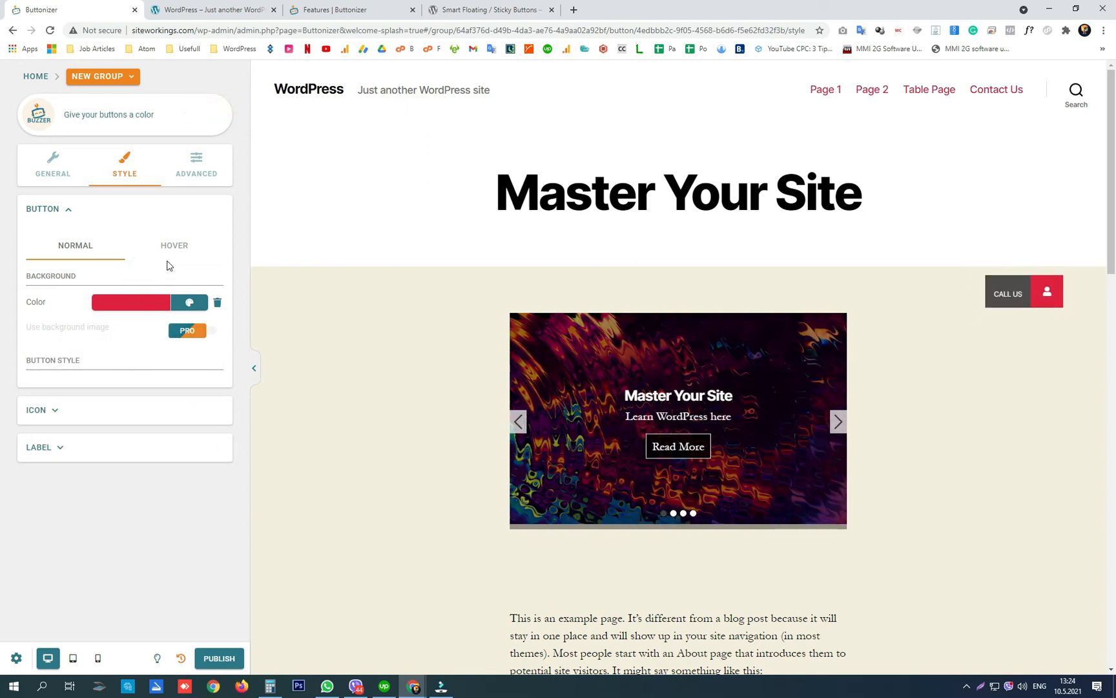
click(174, 244)
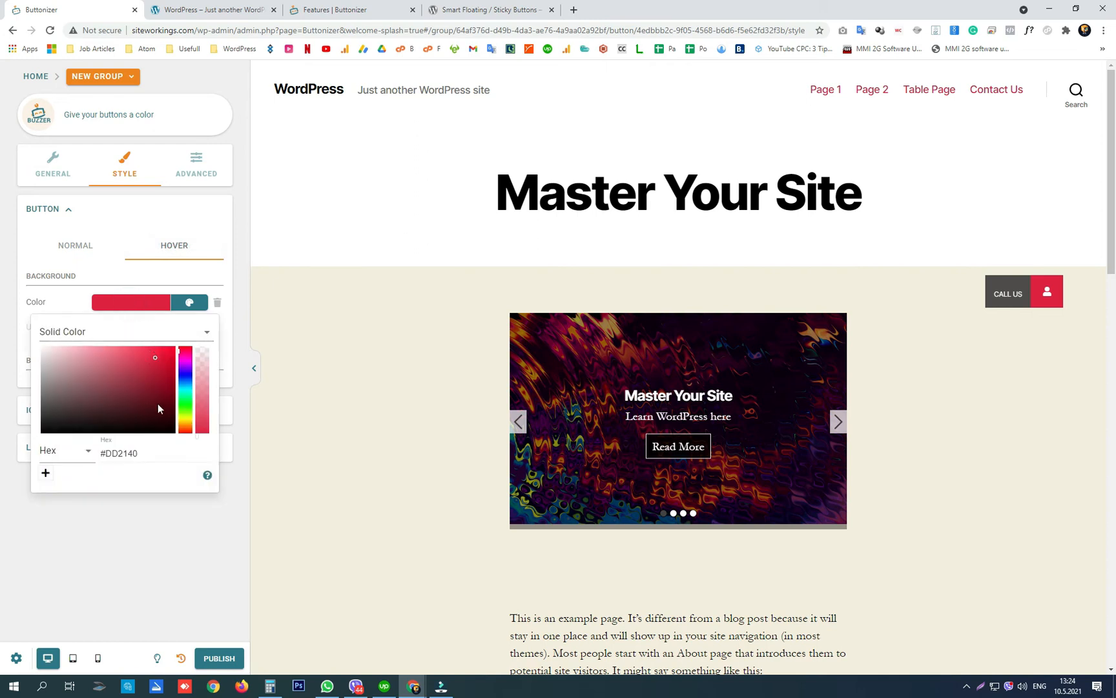
click(166, 350)
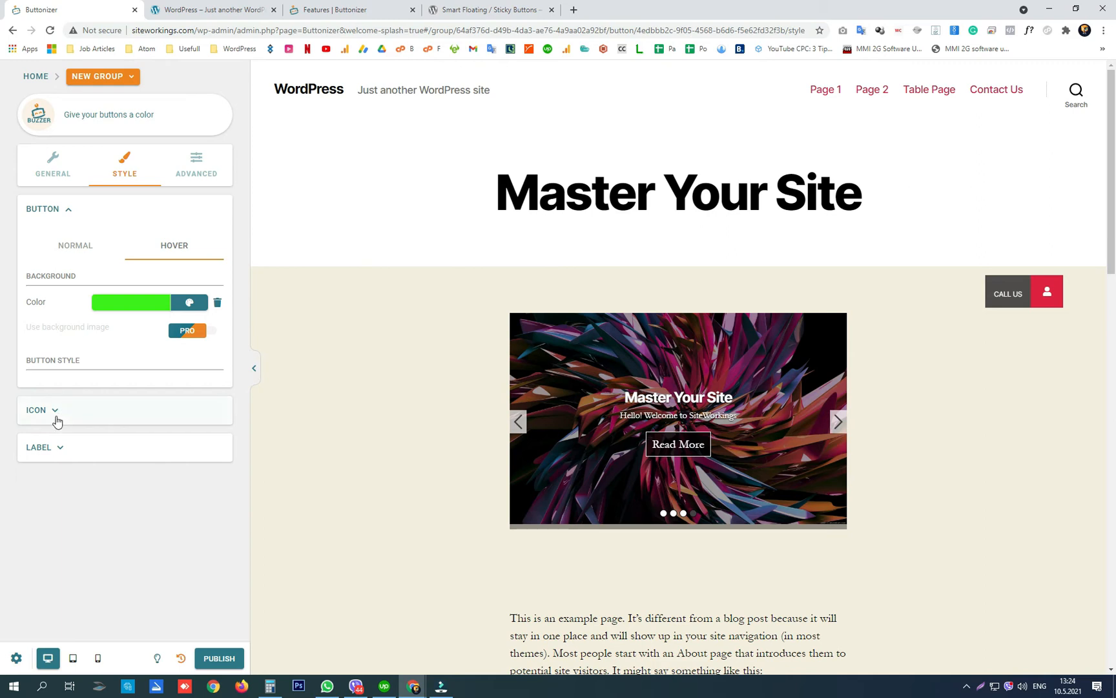
click(36, 409)
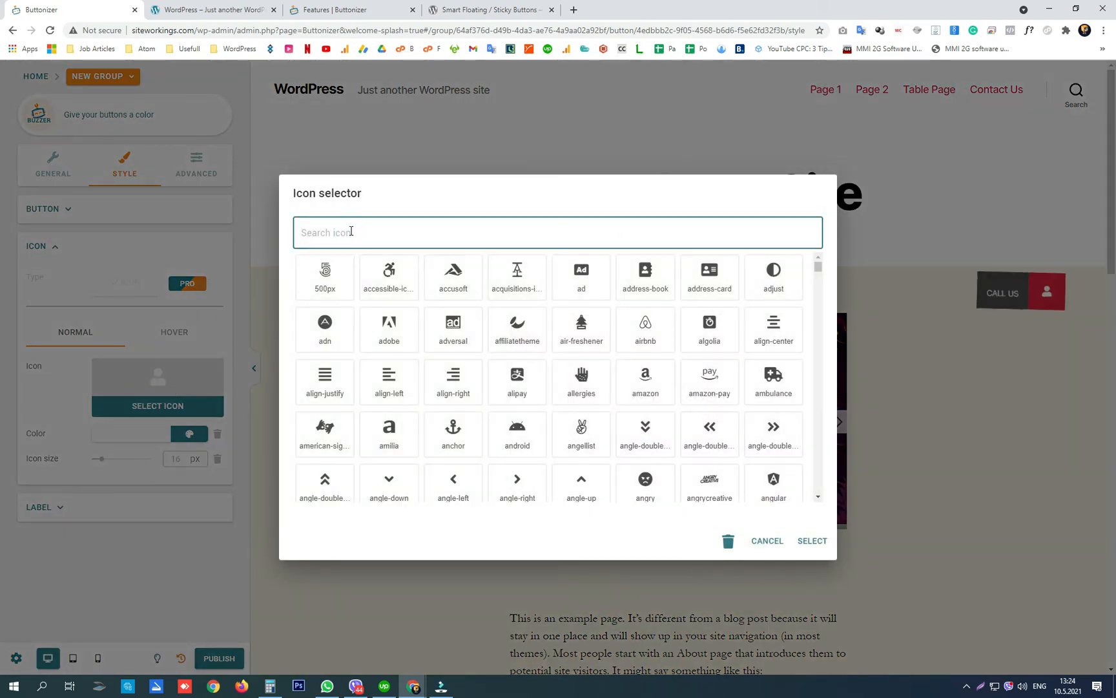
Search icons for 'phon' and select the phone icon for the button
text(phon)
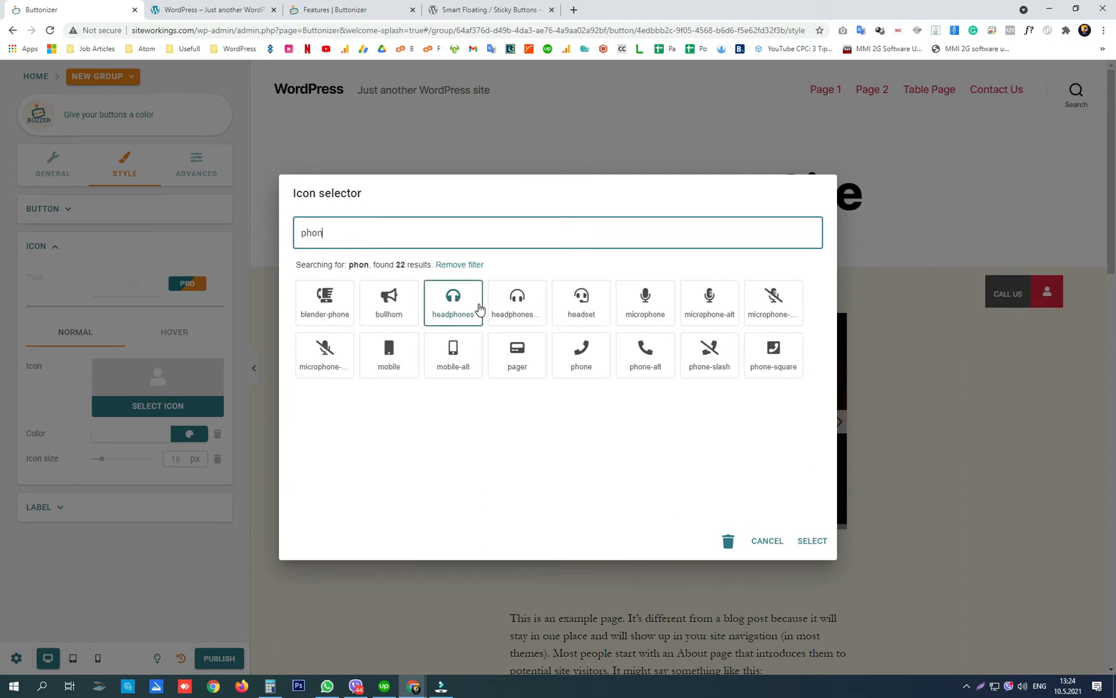
click(581, 354)
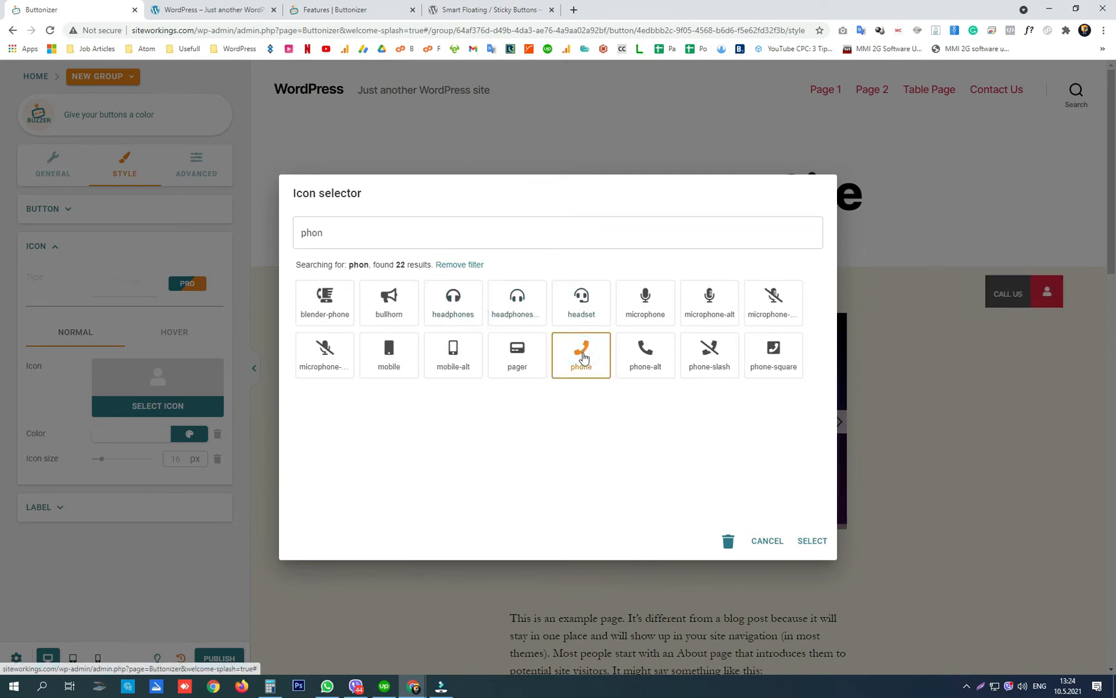
click(810, 541)
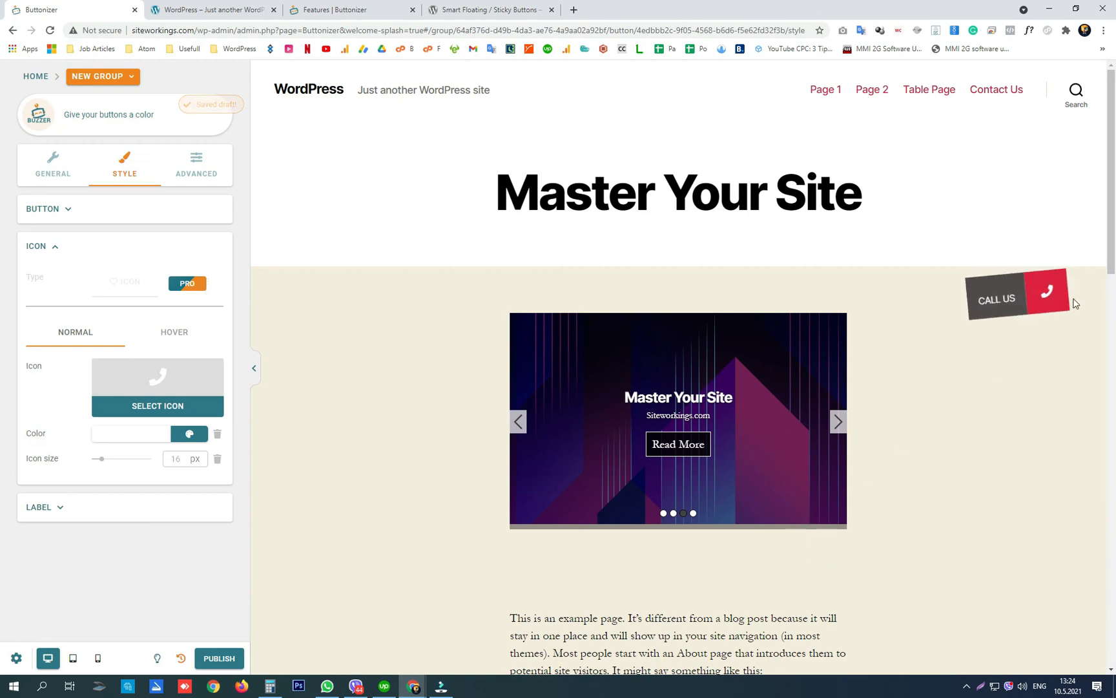
Try blue, then reset the icon colour to white and enlarge the icon size
click(189, 433)
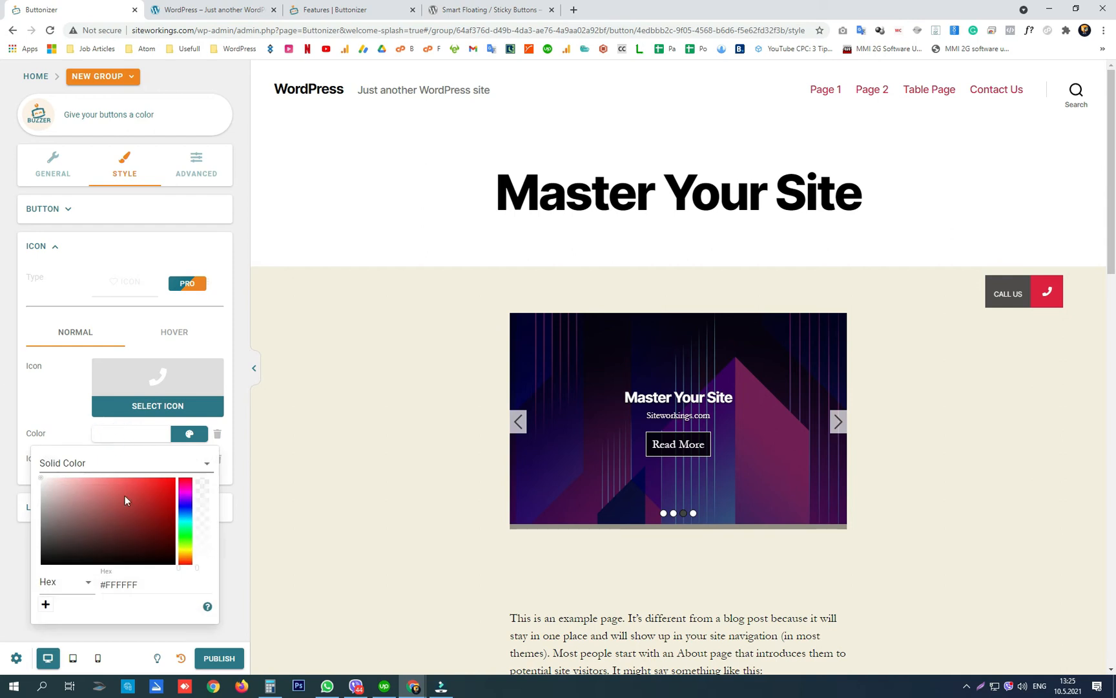
click(163, 501)
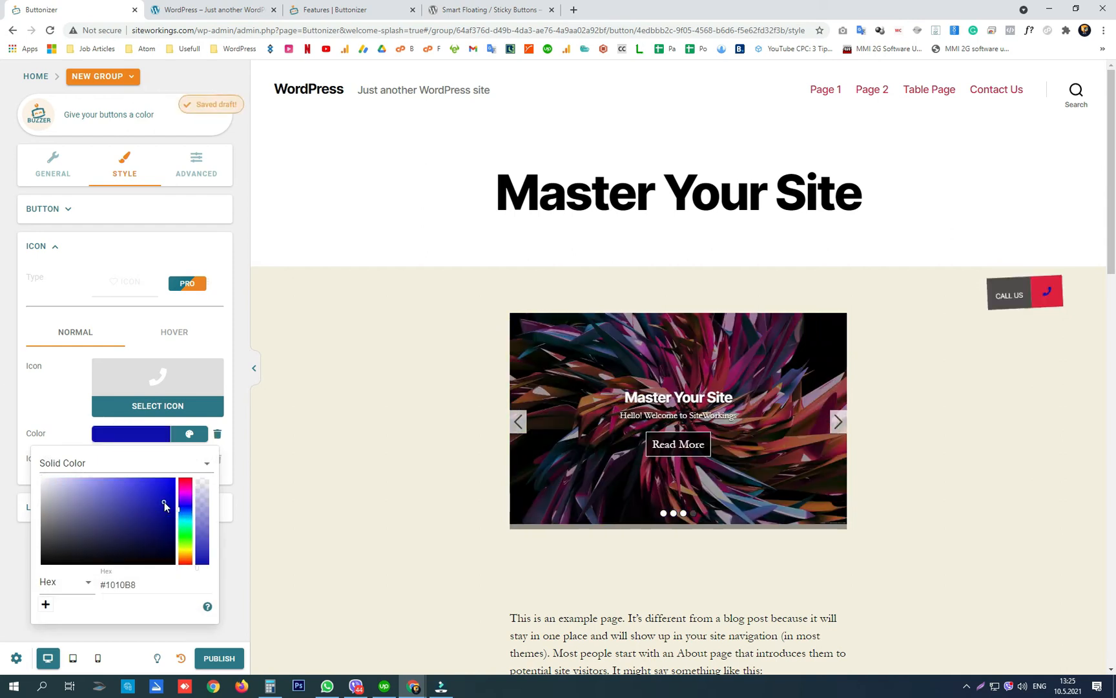
click(77, 505)
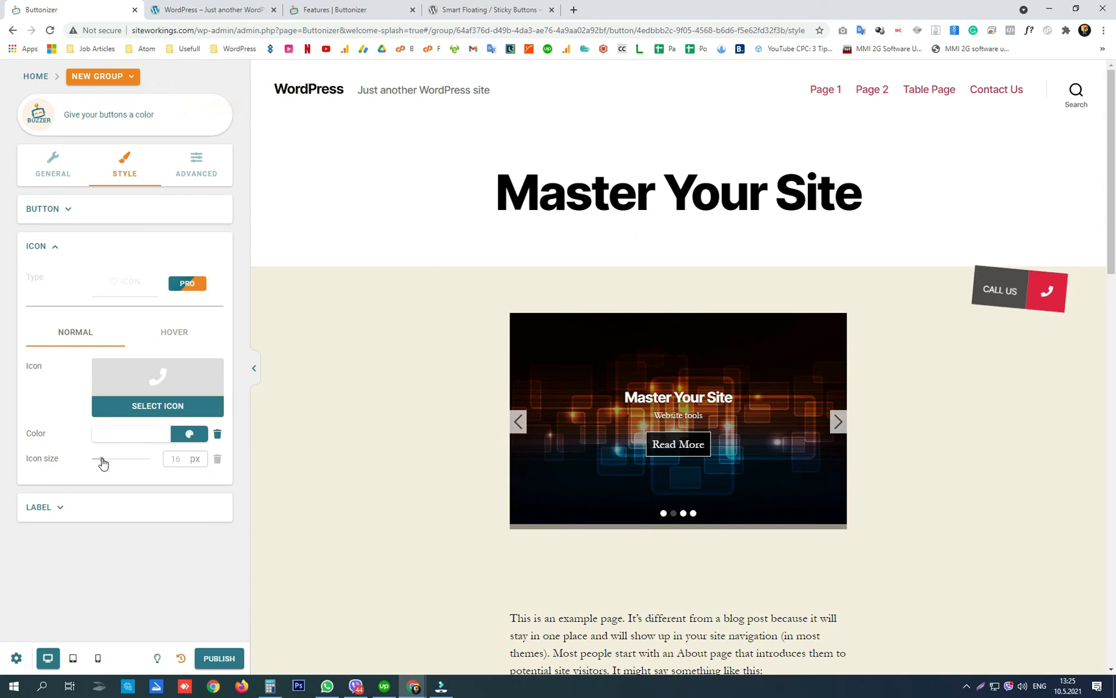
drag(102, 459, 114, 459)
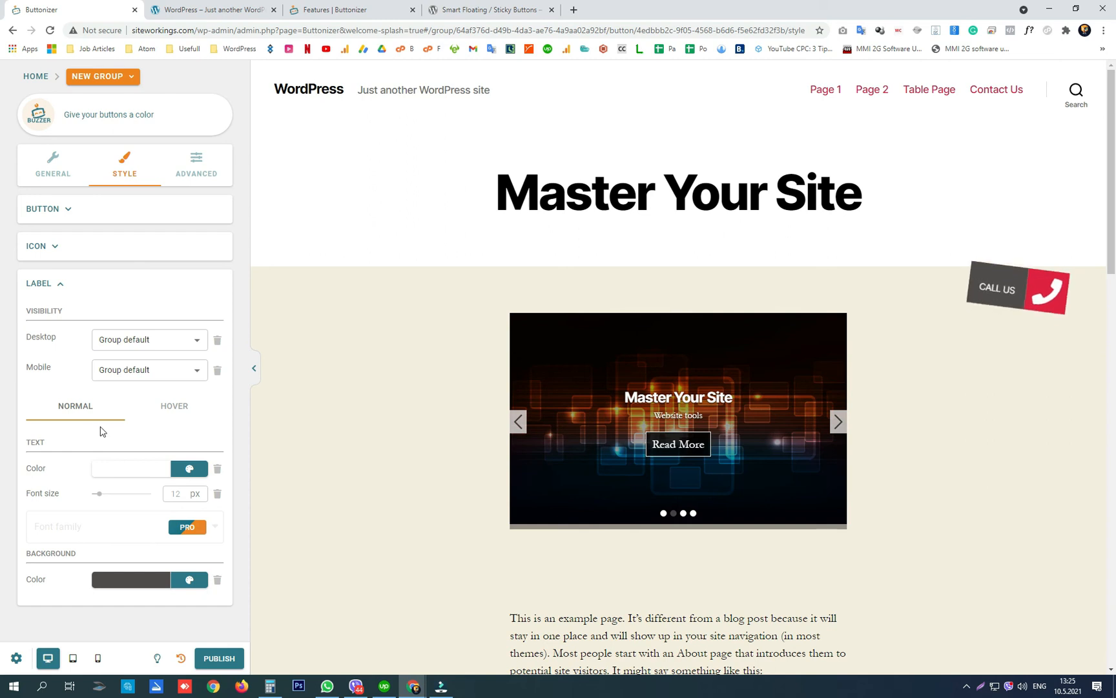
Set the label text colour back to white and the hover text colour to light grey
click(130, 467)
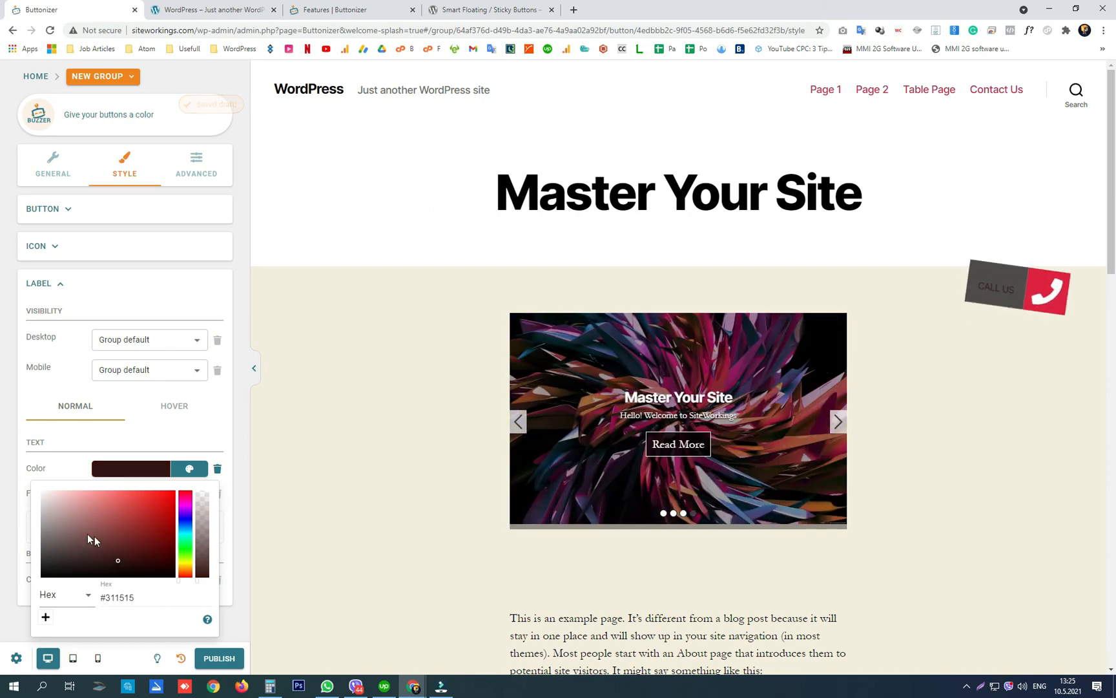
click(41, 490)
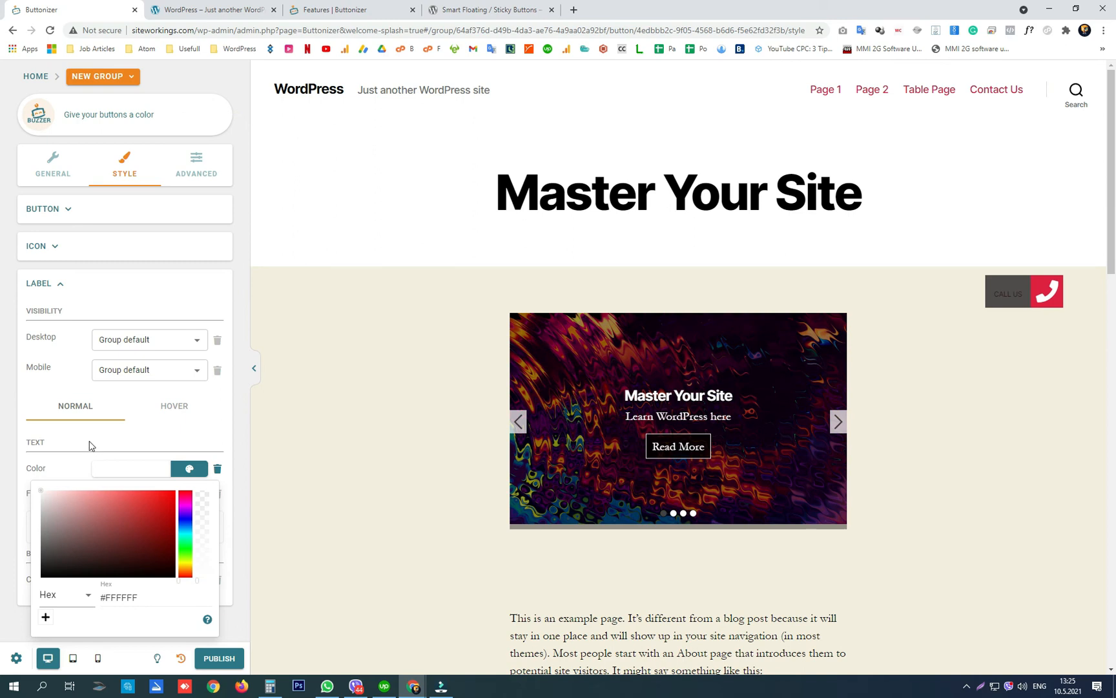
click(174, 405)
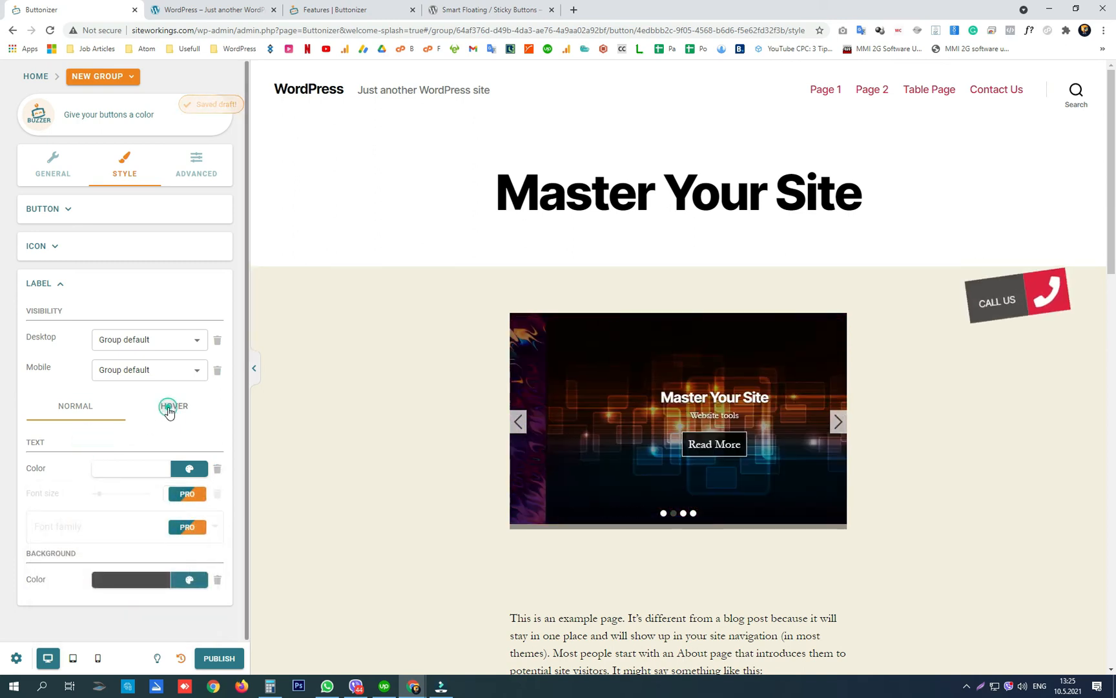
click(173, 405)
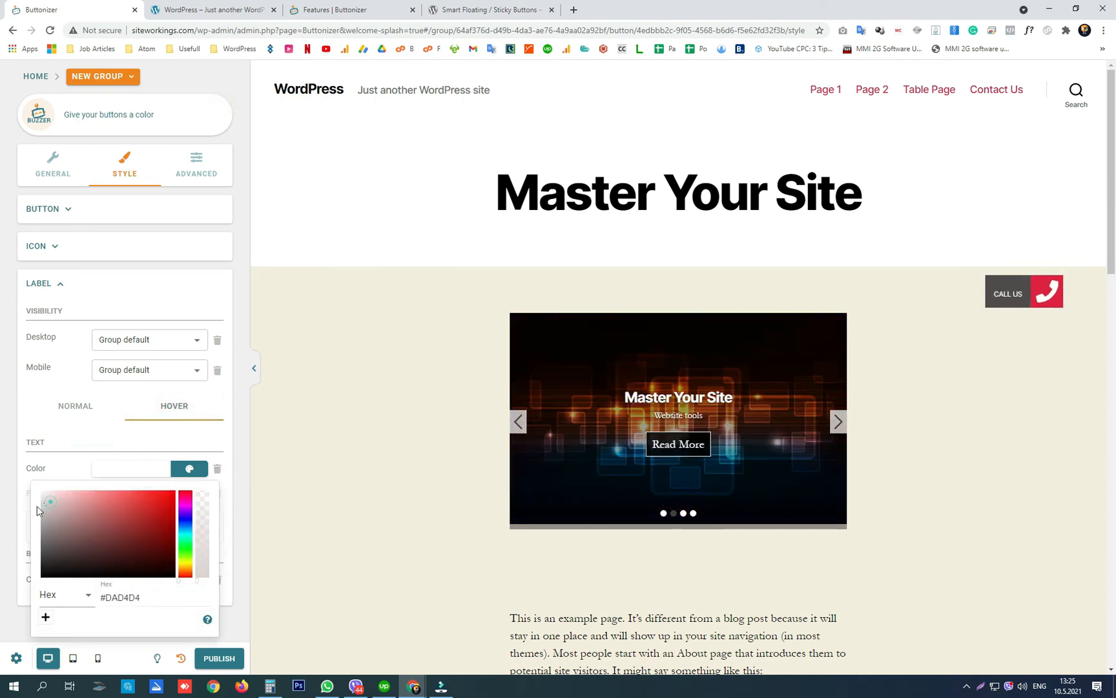
click(97, 472)
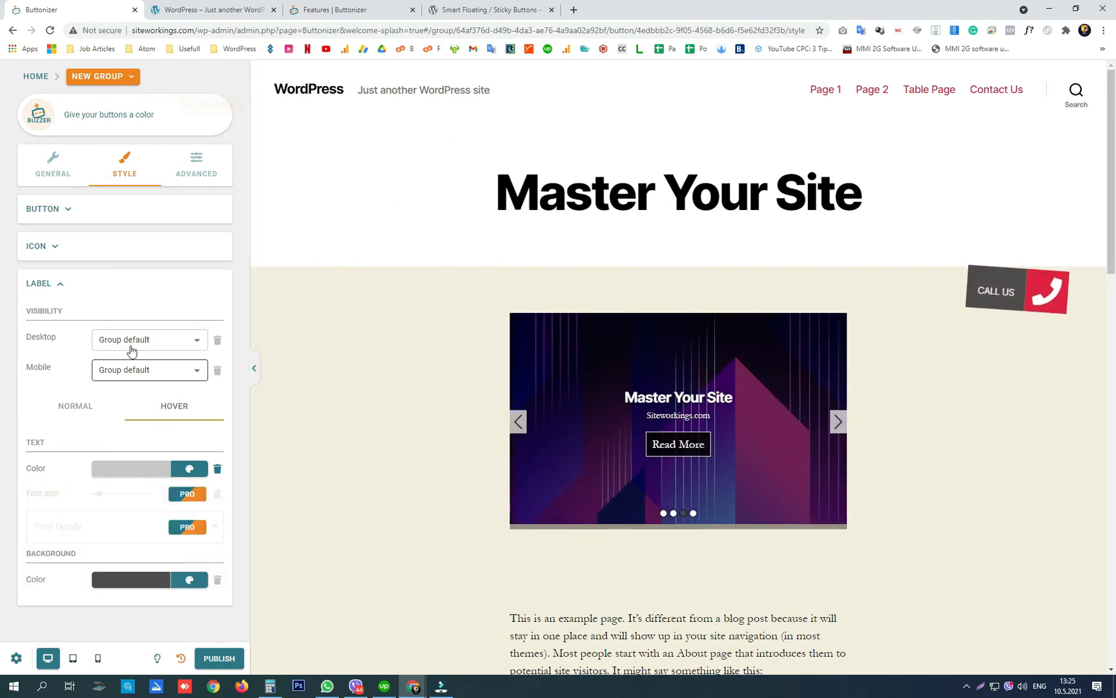
click(149, 339)
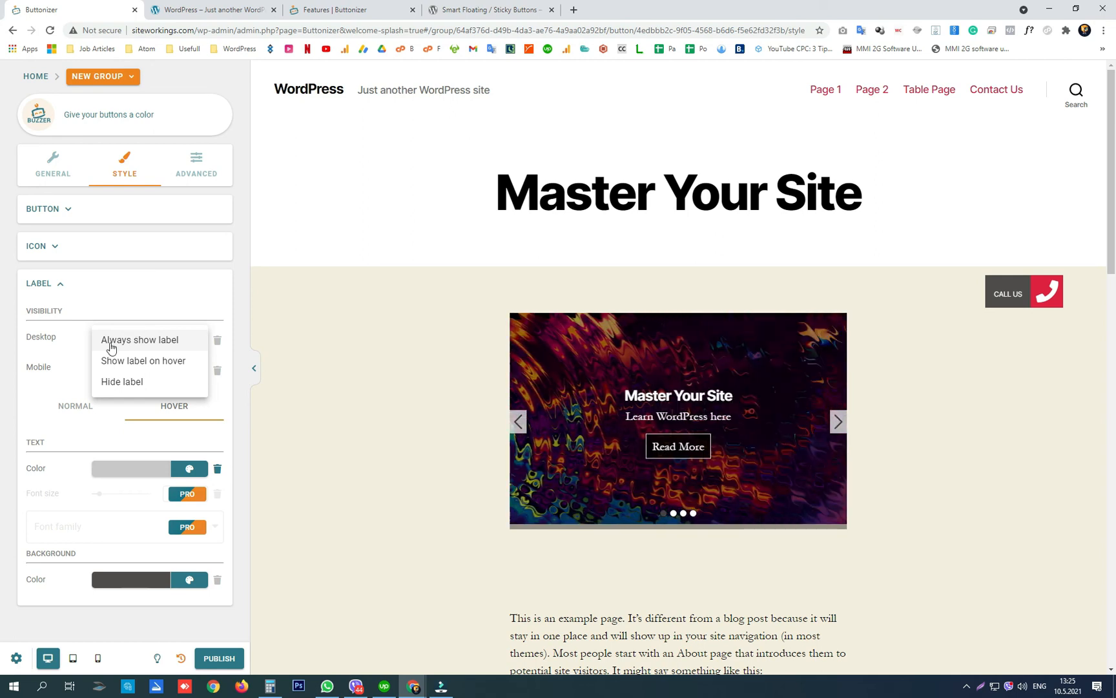
mouse_move(103, 344)
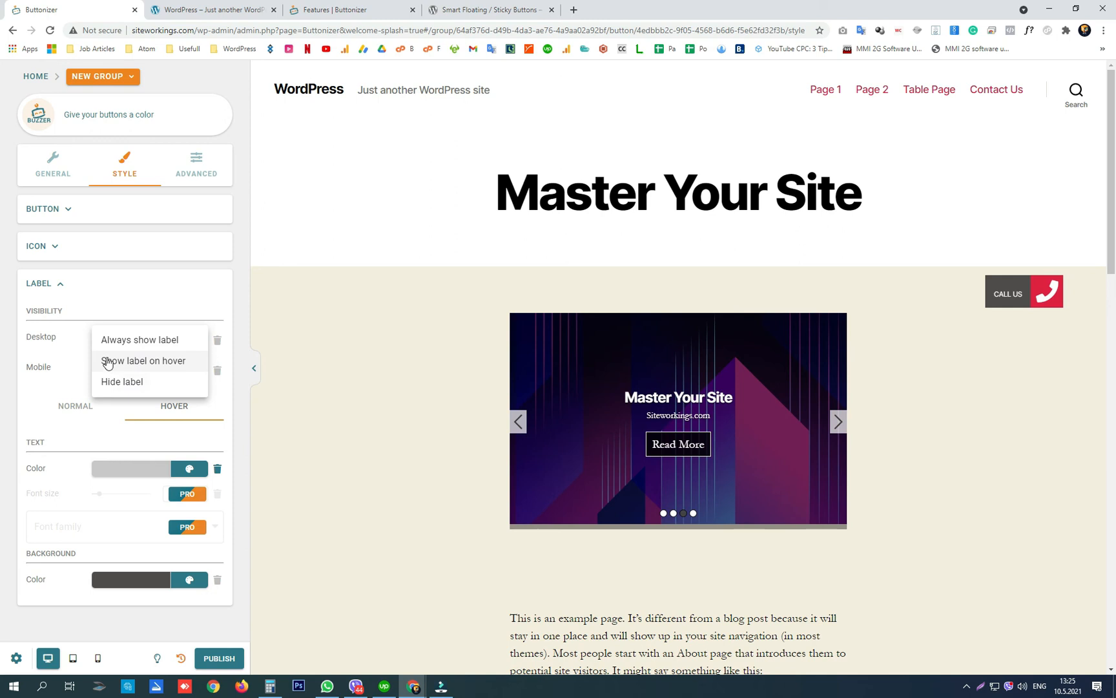
Set label visibility to 'Always show label' on both desktop and mobile
click(121, 382)
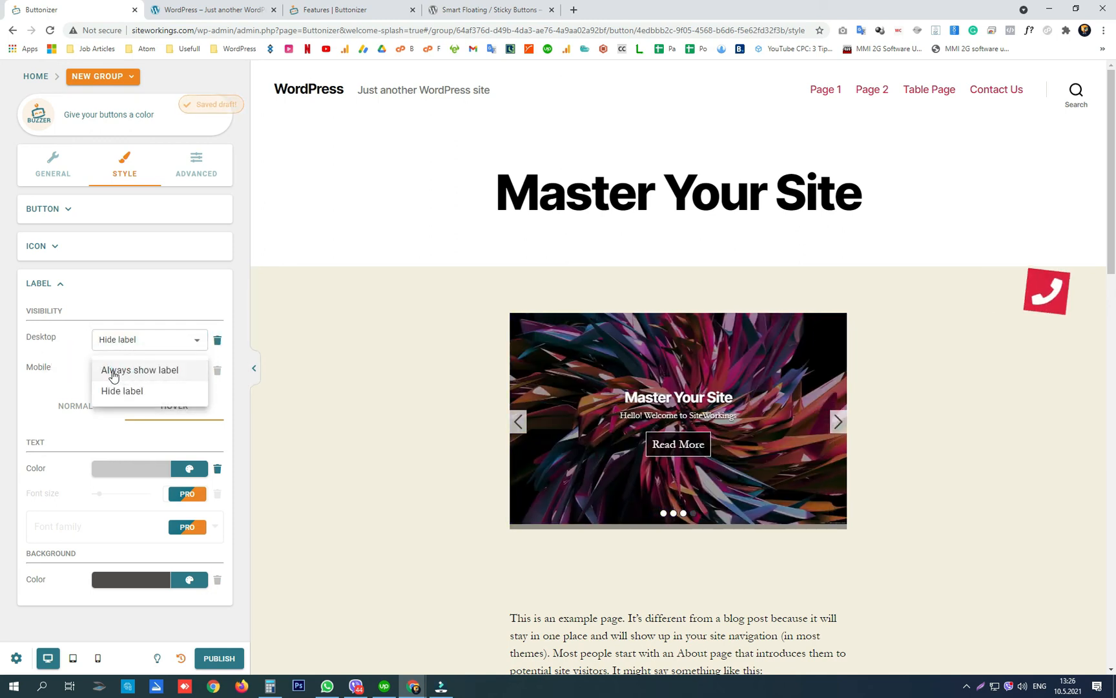
click(140, 370)
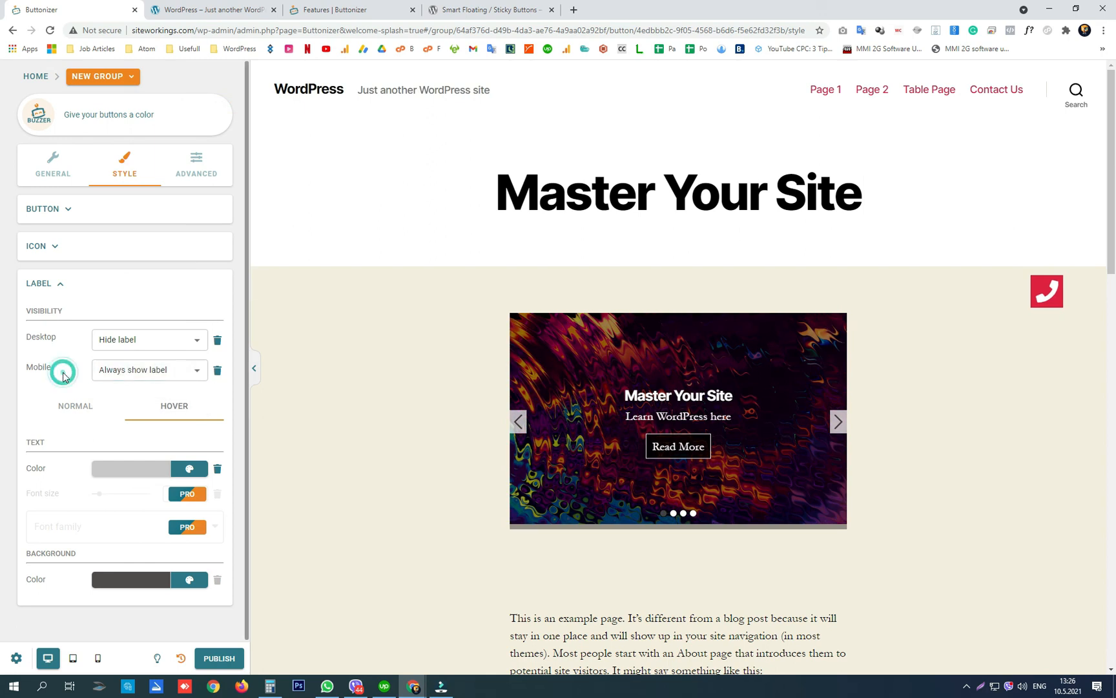
click(147, 339)
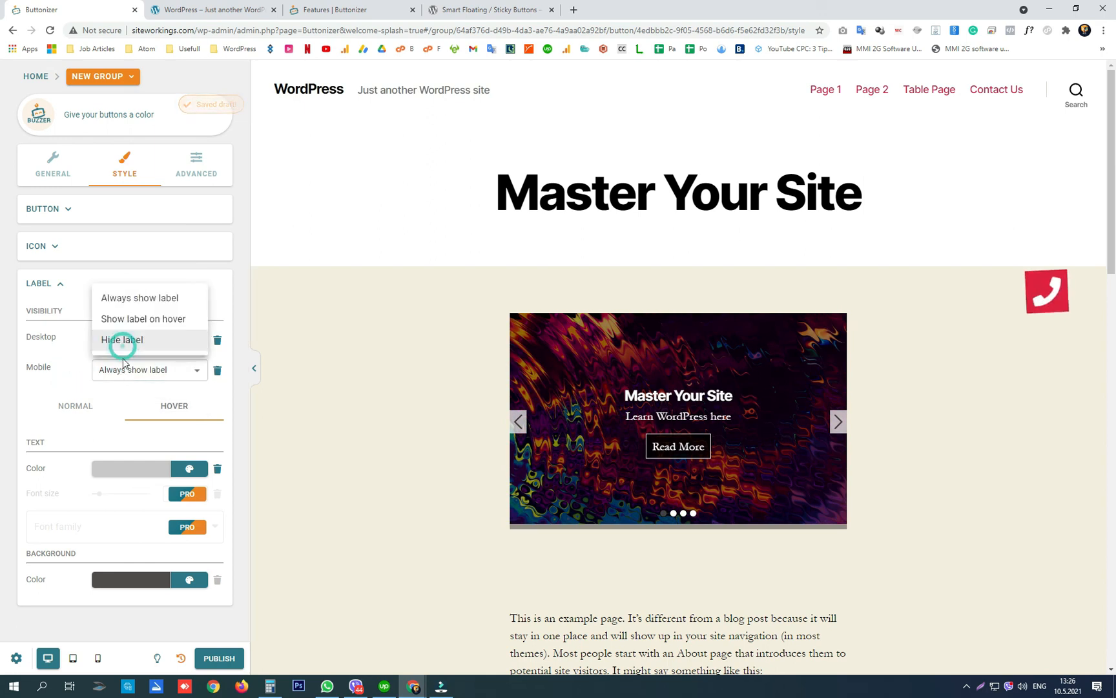
click(139, 298)
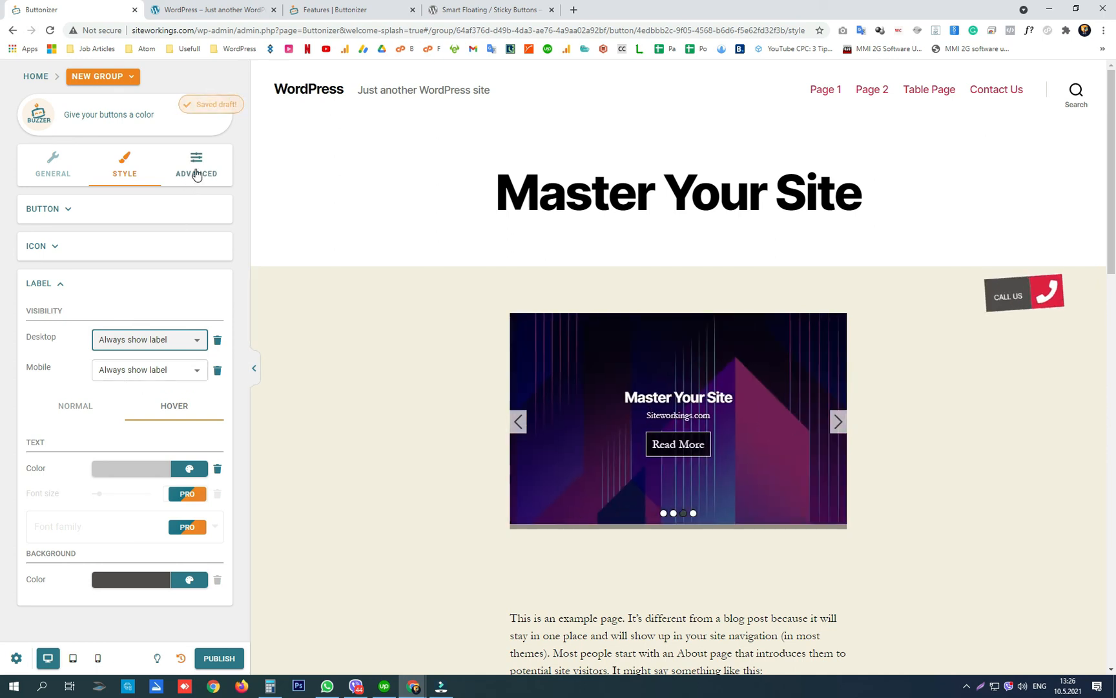
click(195, 165)
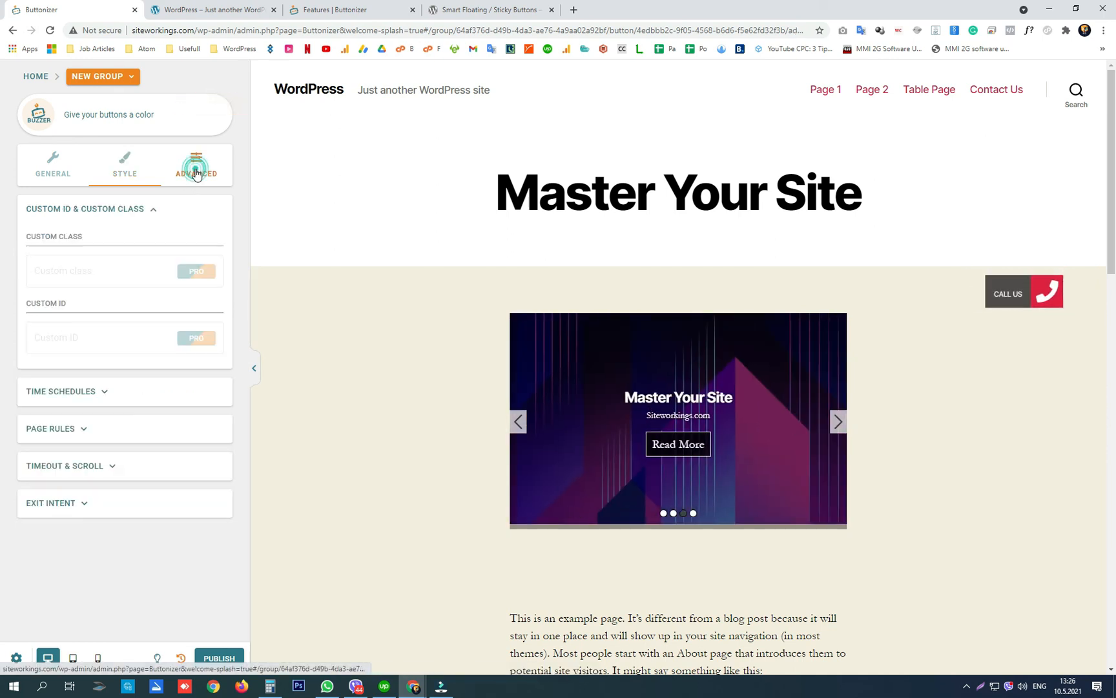
Review Time Schedules, Page Rules, Timeout & Scroll and Exit Intent, then publish the button
click(196, 164)
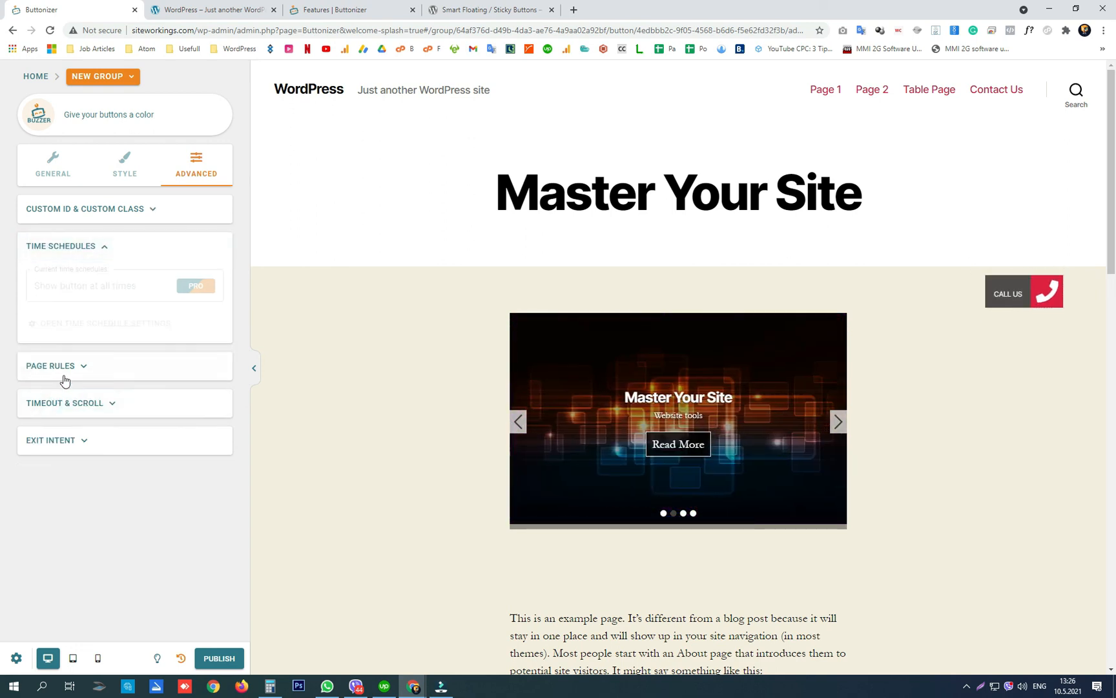
click(51, 366)
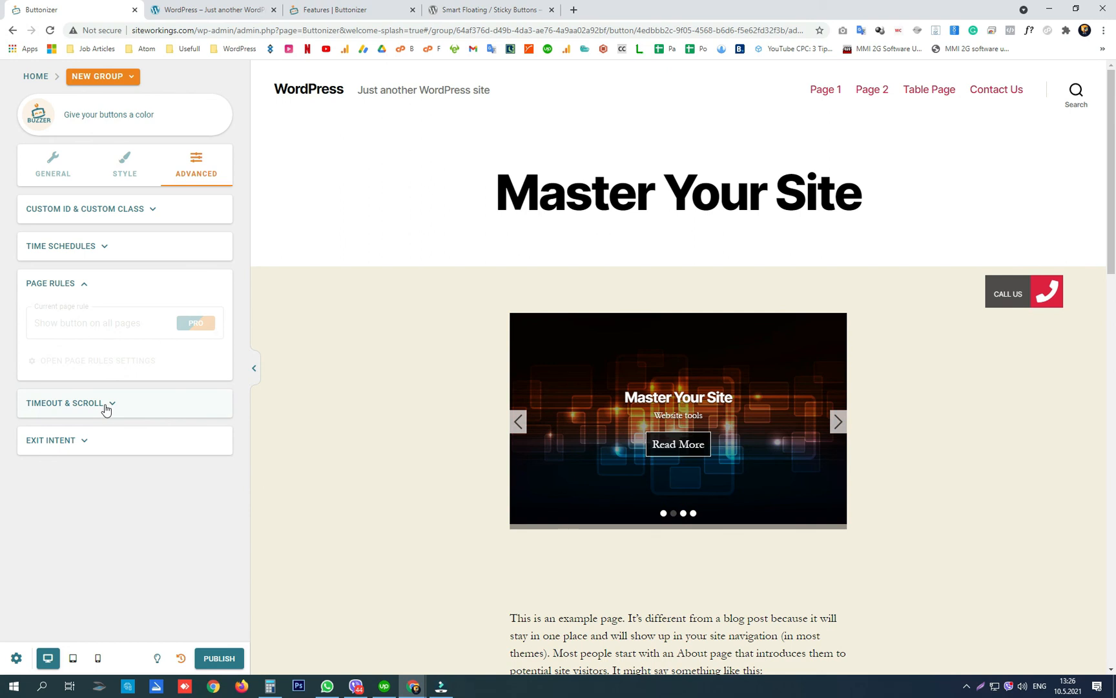
click(64, 402)
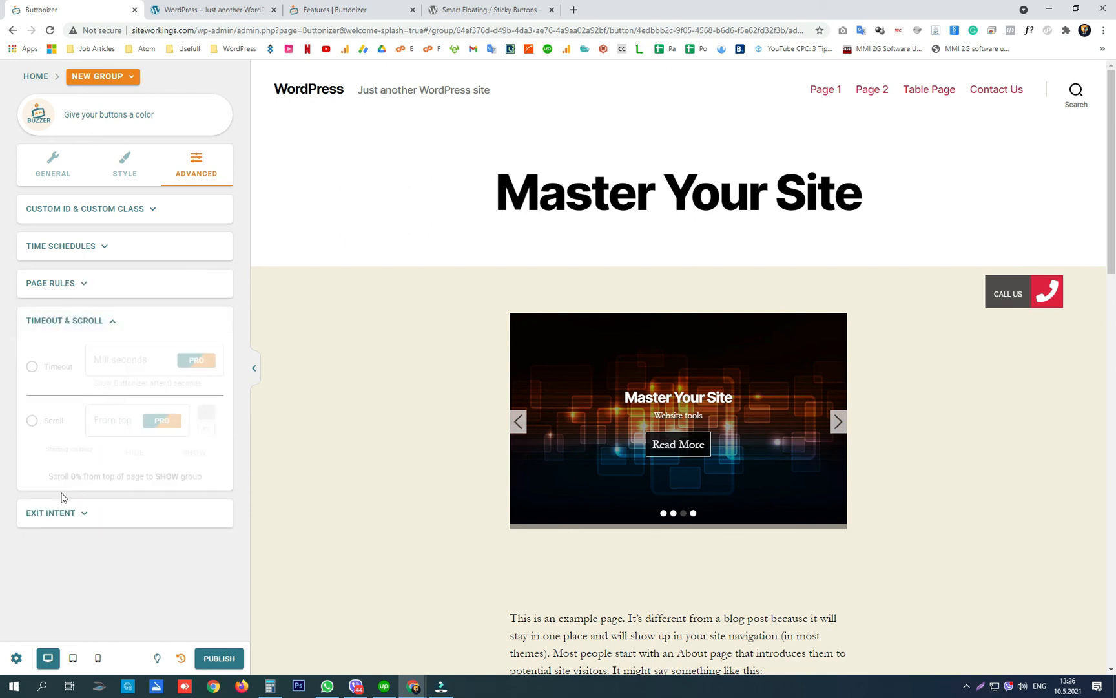
click(51, 512)
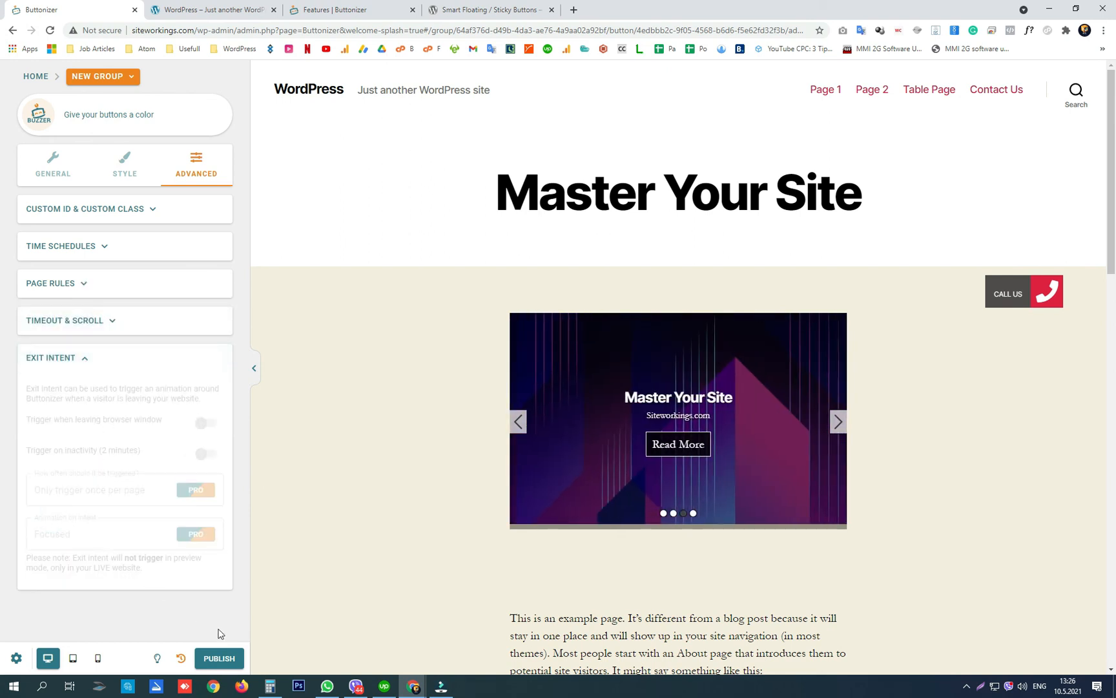
click(218, 658)
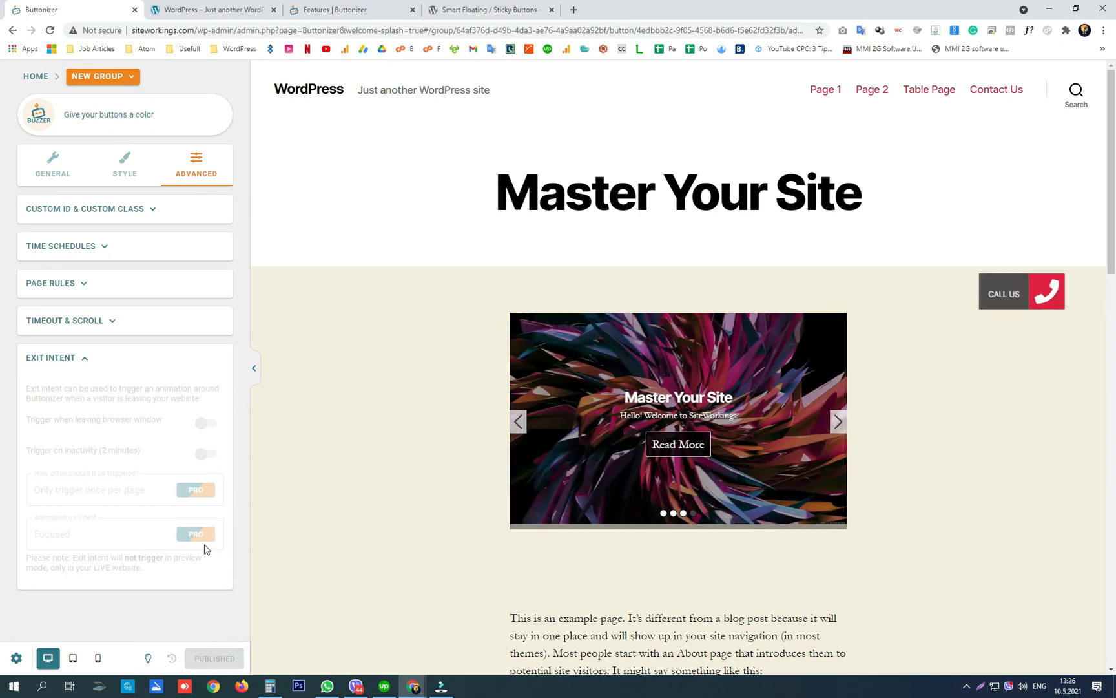
click(210, 9)
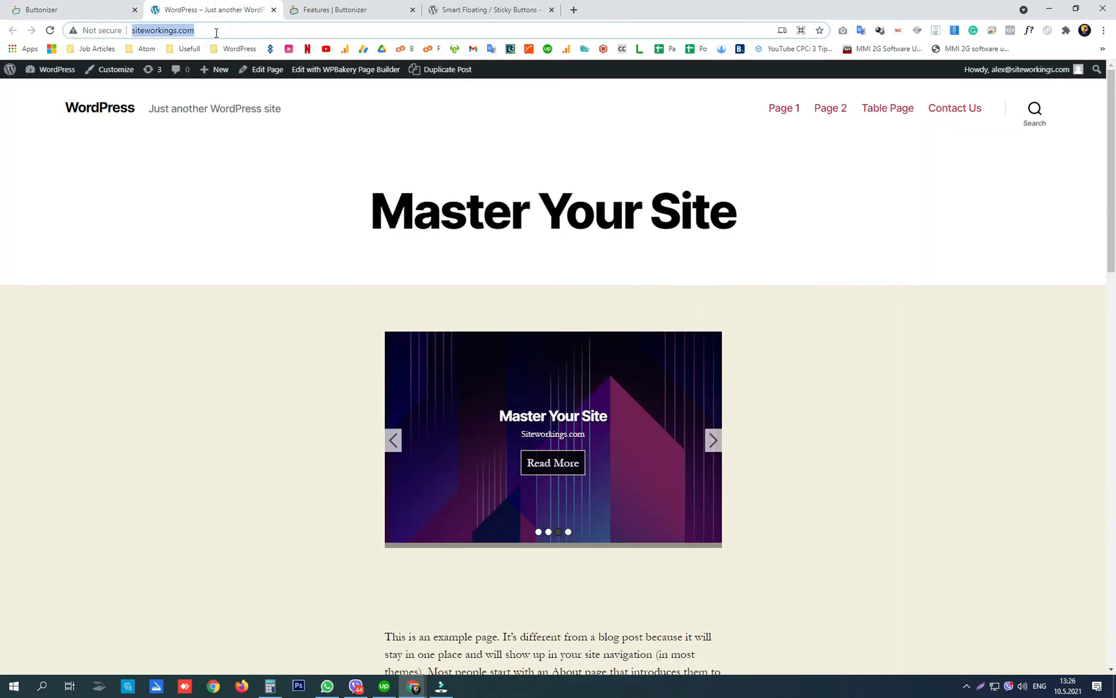